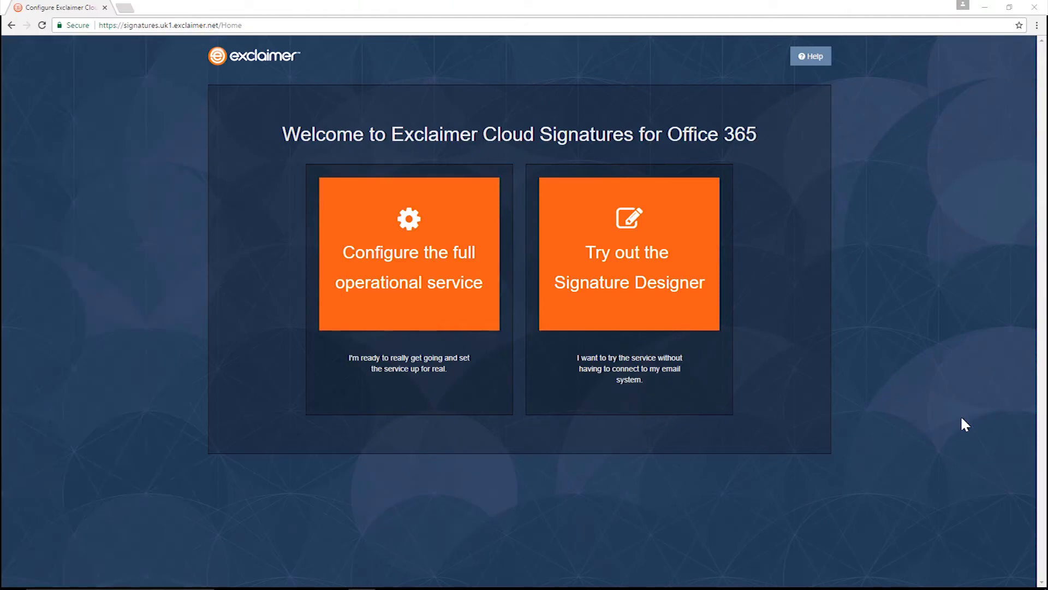
pyautogui.moveTo(1009, 431)
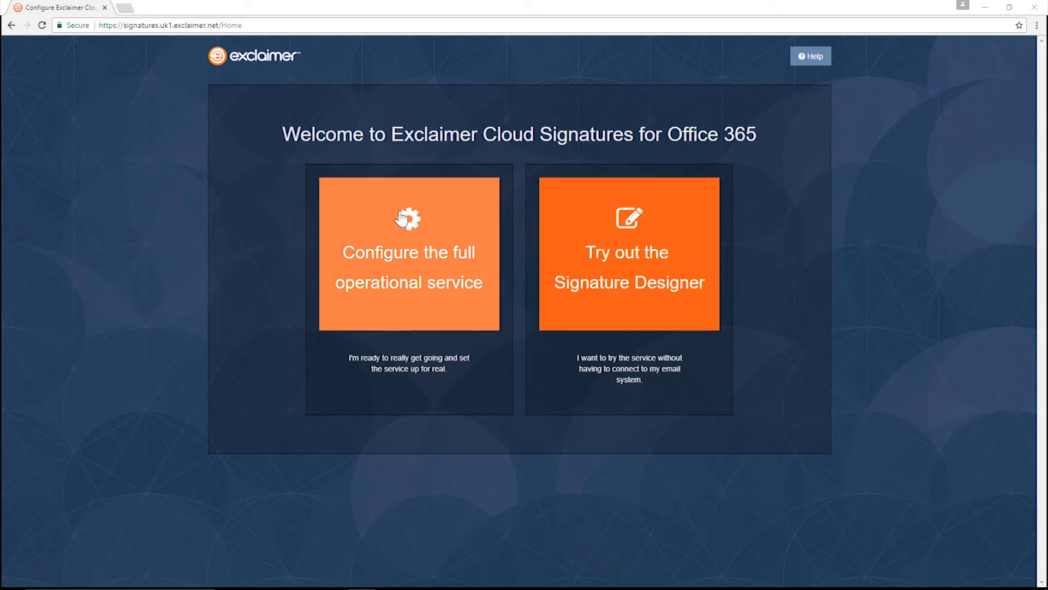
pyautogui.moveTo(688, 235)
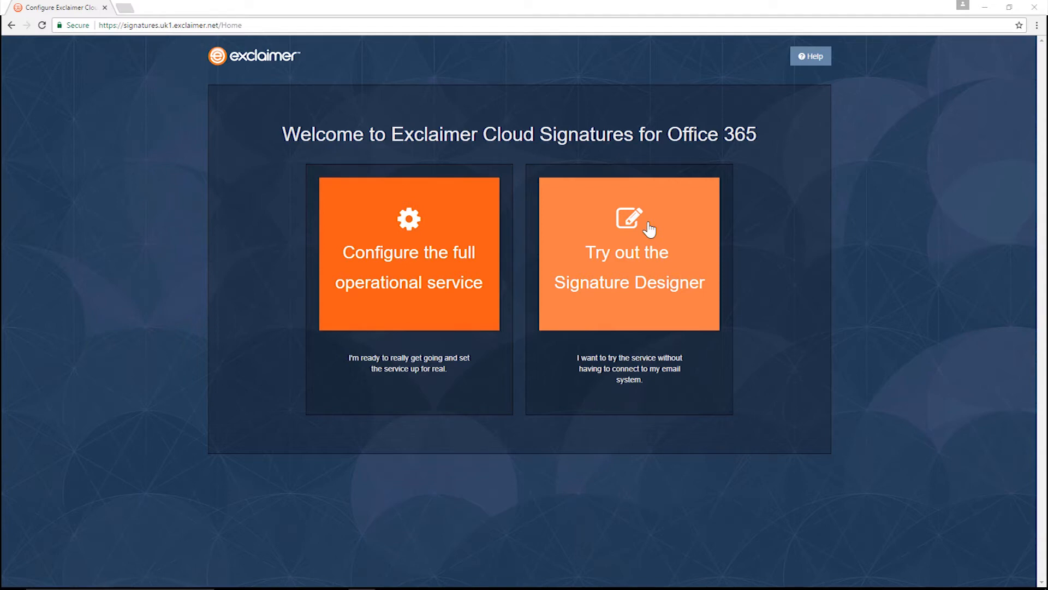
pyautogui.moveTo(641, 262)
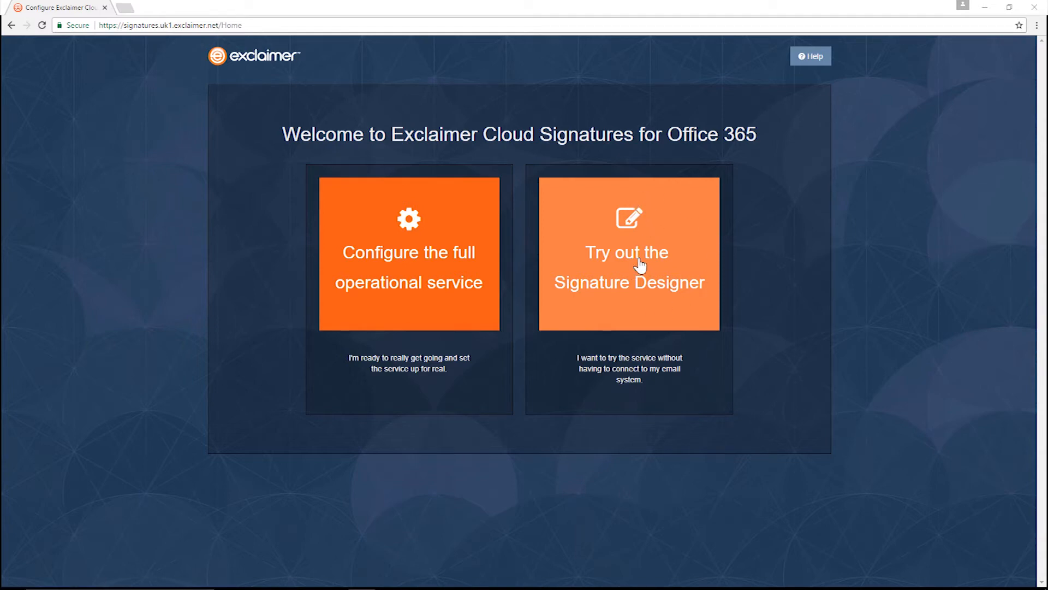
# Enter Preview Mode through 'Try out the Signature Designer' on the welcome page.
pyautogui.click(628, 253)
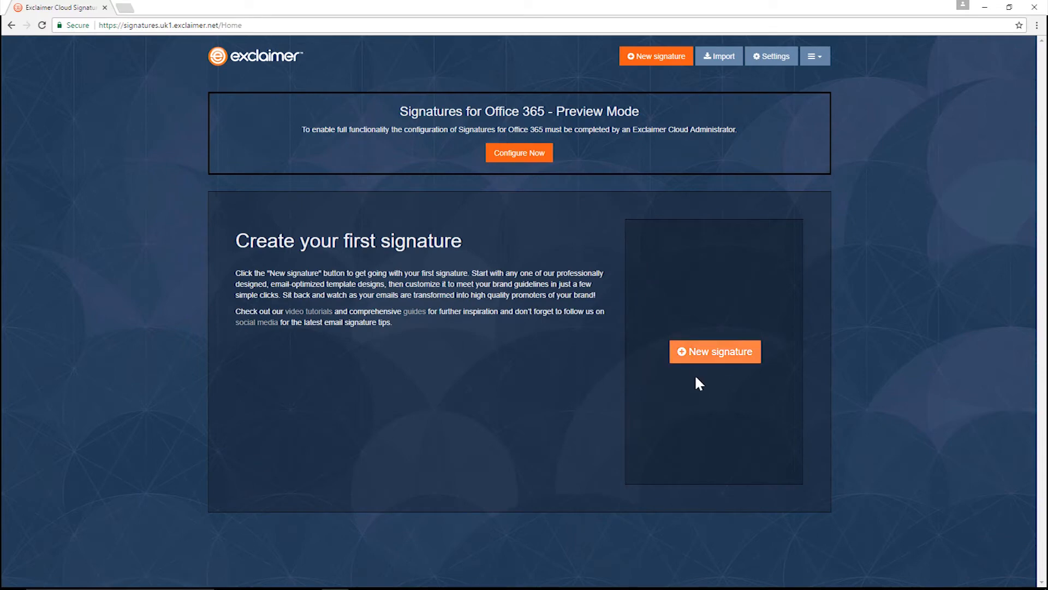
# Start a new signature, skip company details, and browse the Business Cards templates.
pyautogui.click(714, 351)
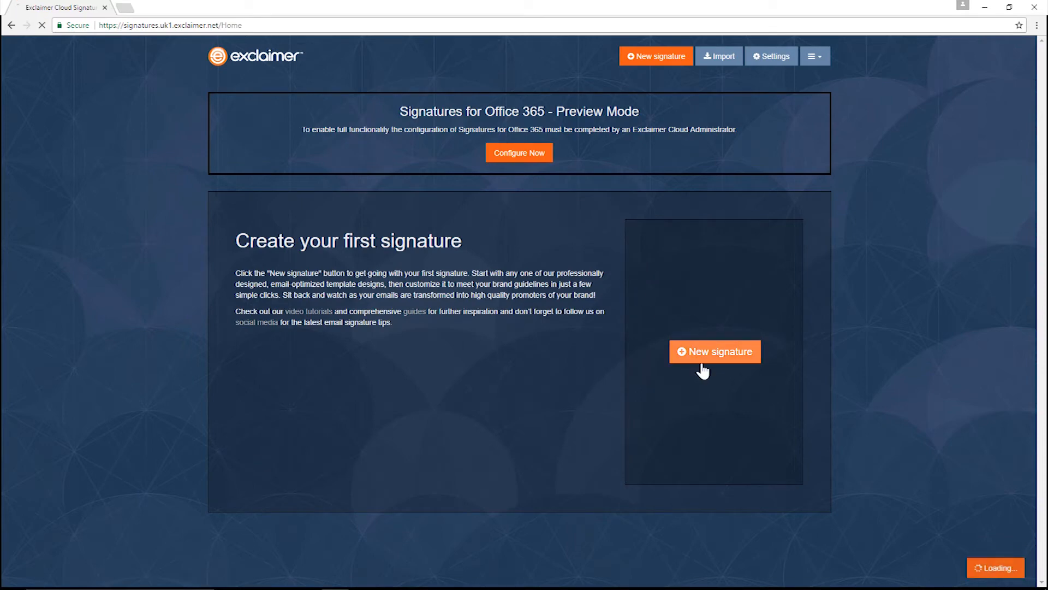
pyautogui.click(715, 351)
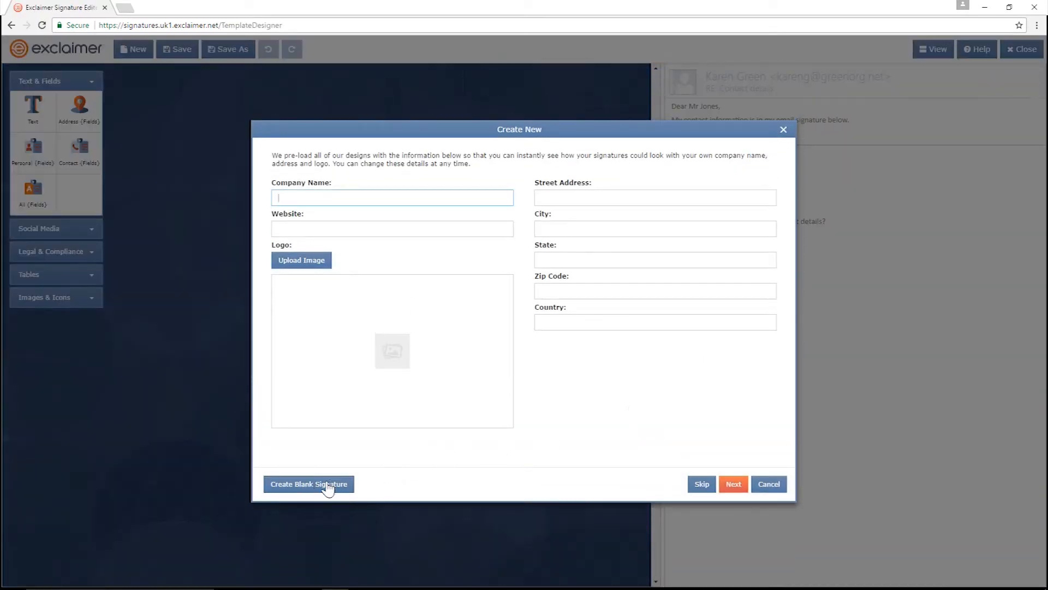
pyautogui.click(700, 483)
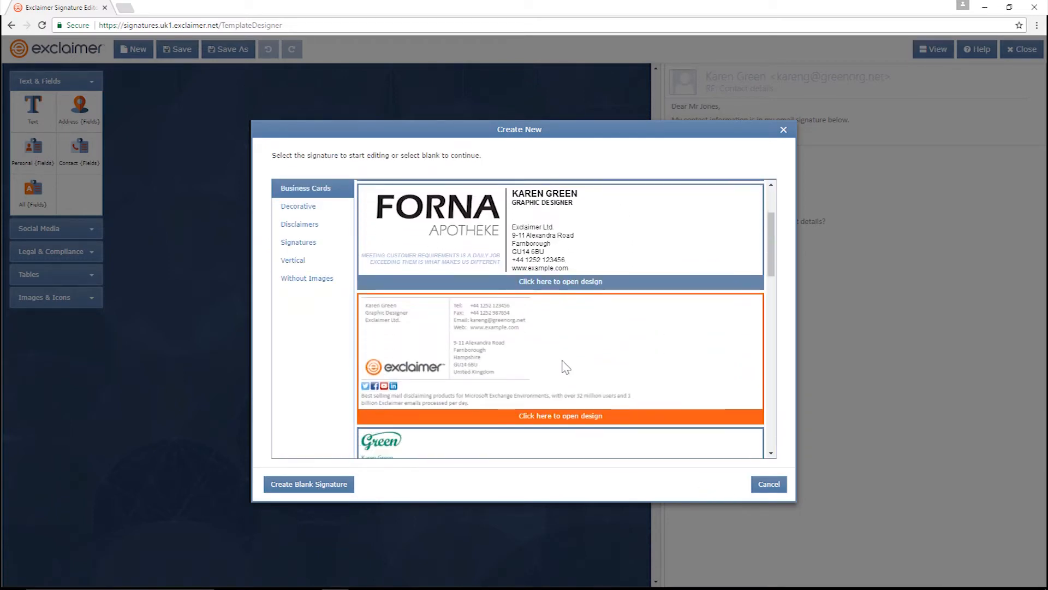
pyautogui.scroll(-3)
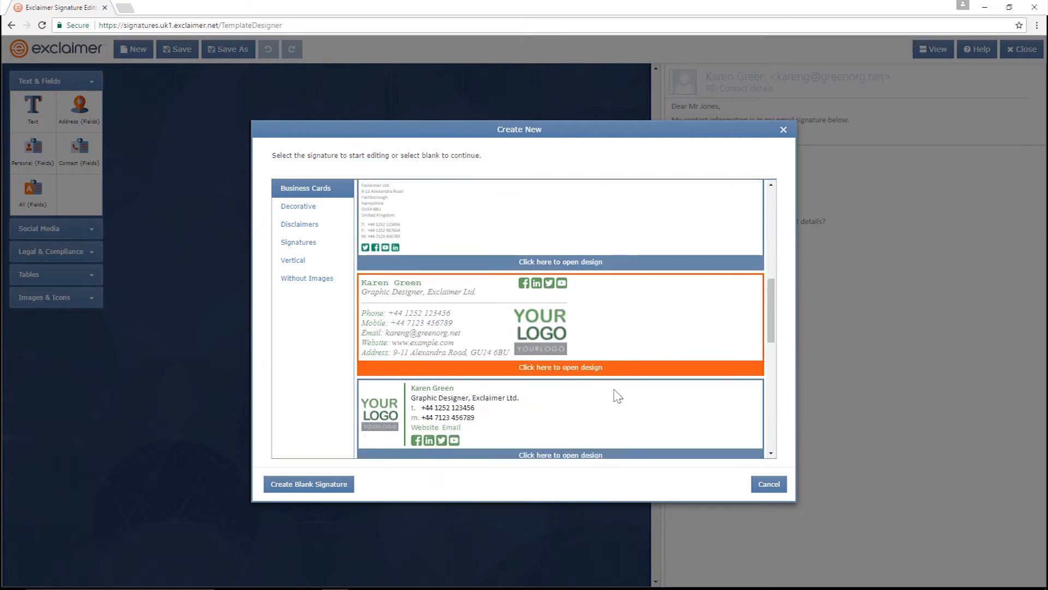
pyautogui.scroll(-3)
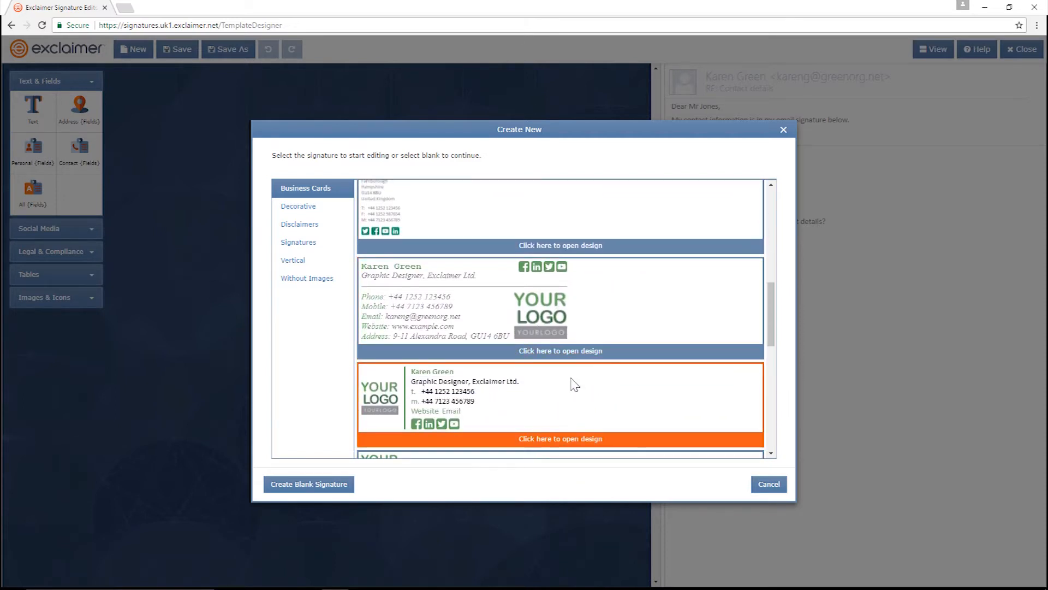
pyautogui.moveTo(584, 415)
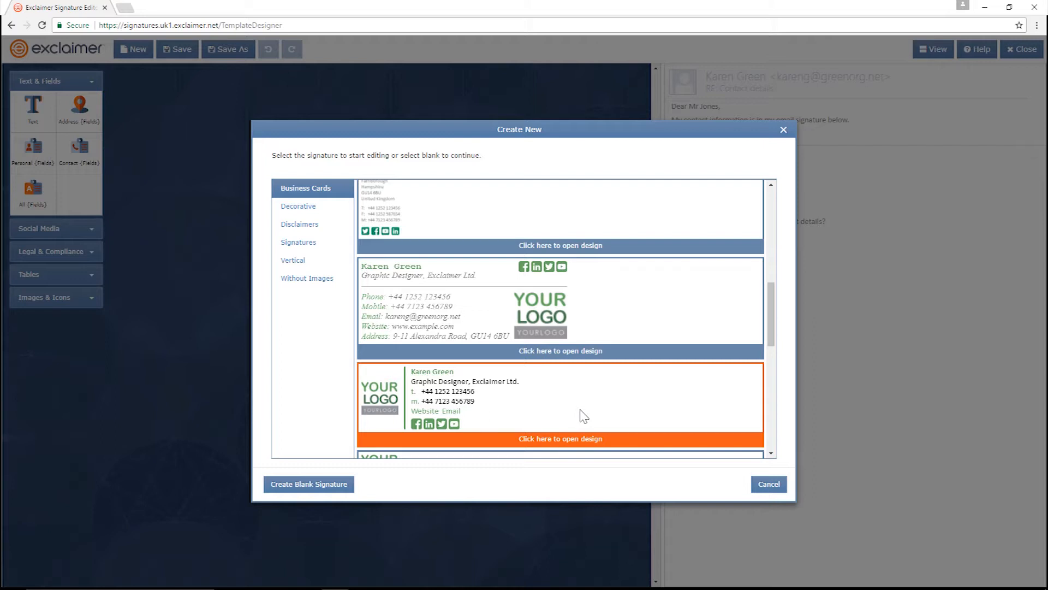
pyautogui.scroll(-3)
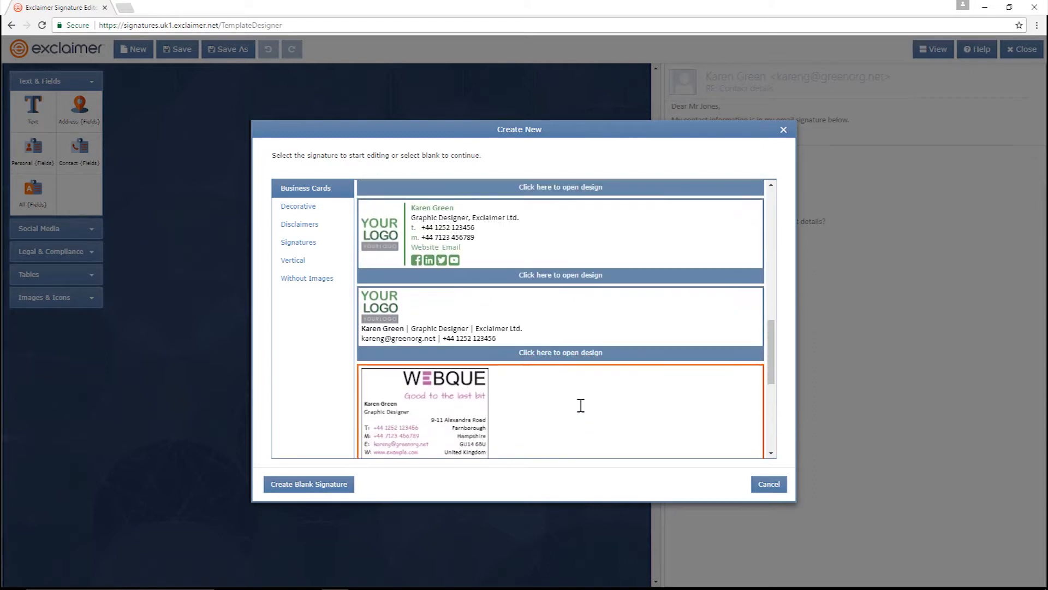
pyautogui.scroll(-3)
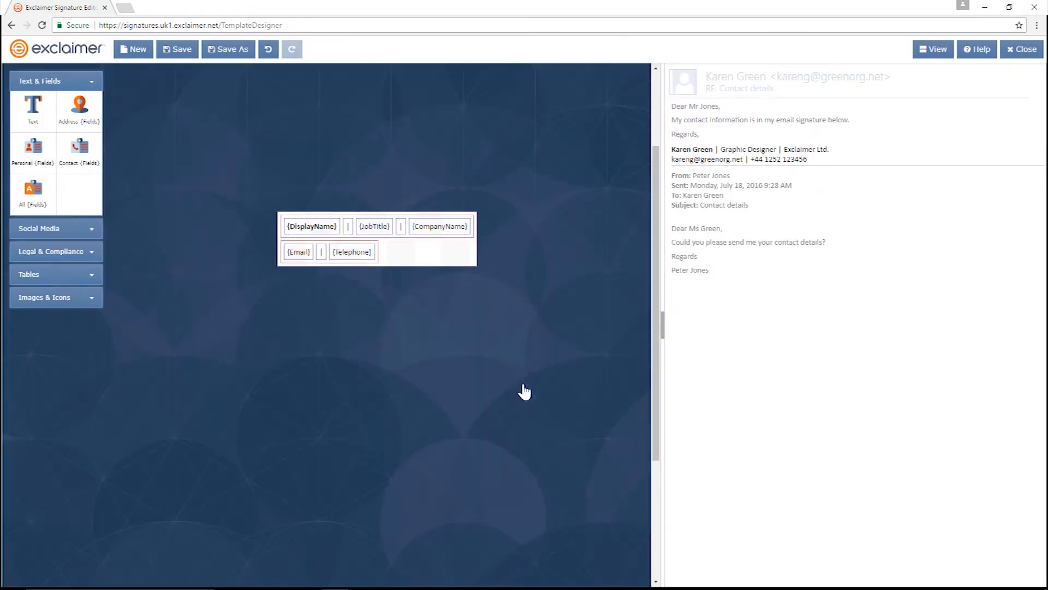
# Drop an Image/Logo element onto the signature and upload the Logo_affinitri file.
pyautogui.click(55, 297)
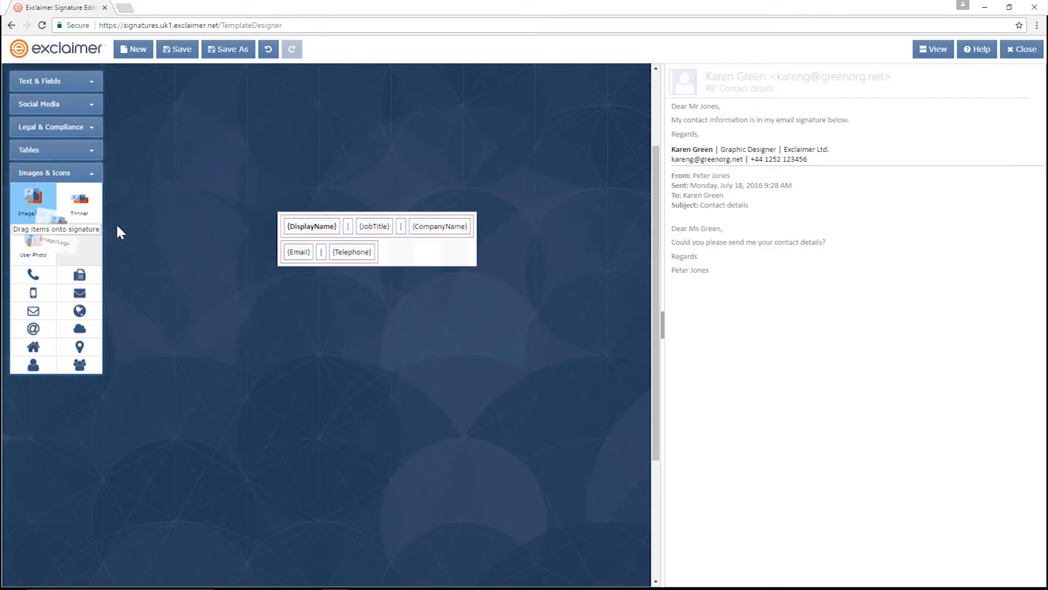
pyautogui.moveTo(32, 200); pyautogui.dragTo(331, 227)
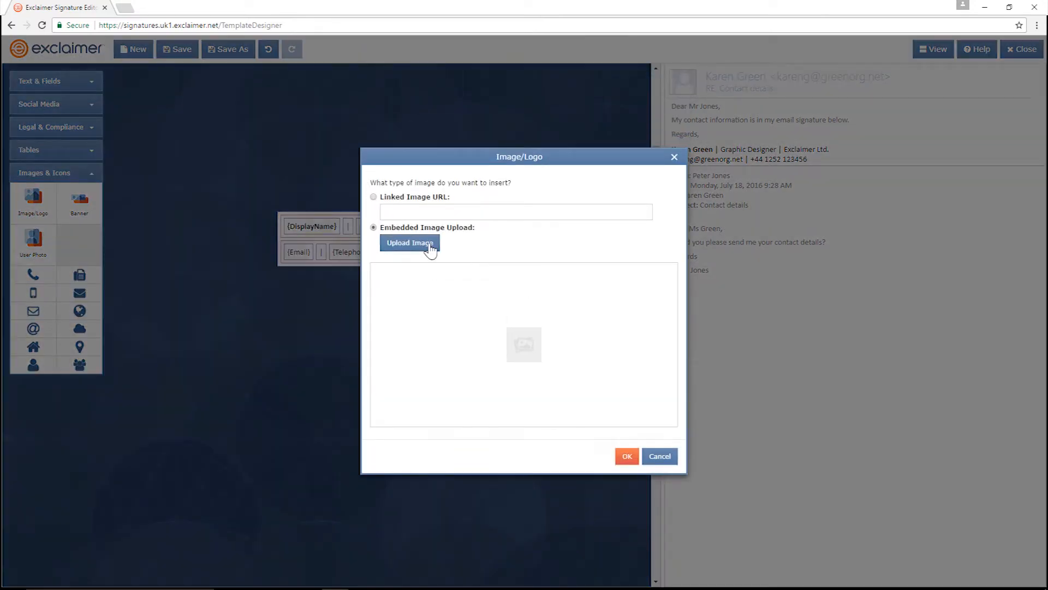
pyautogui.click(410, 242)
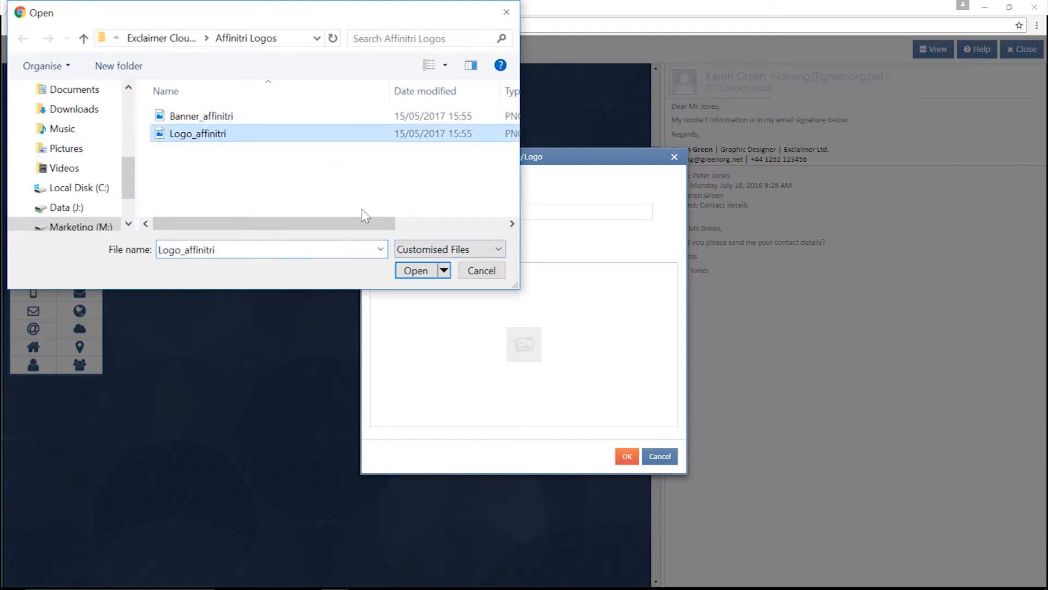
pyautogui.click(415, 270)
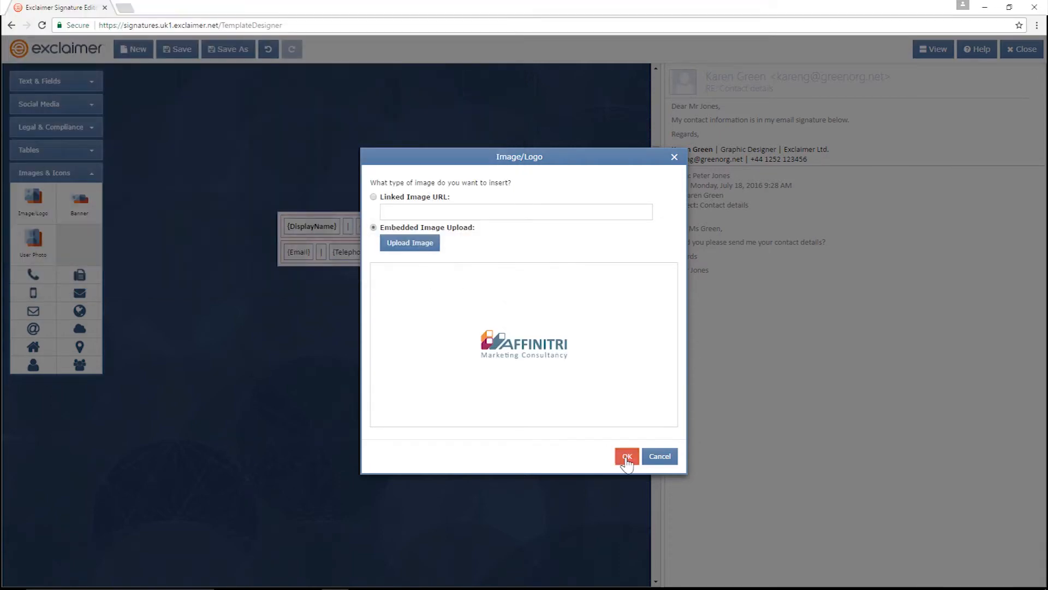
pyautogui.click(626, 456)
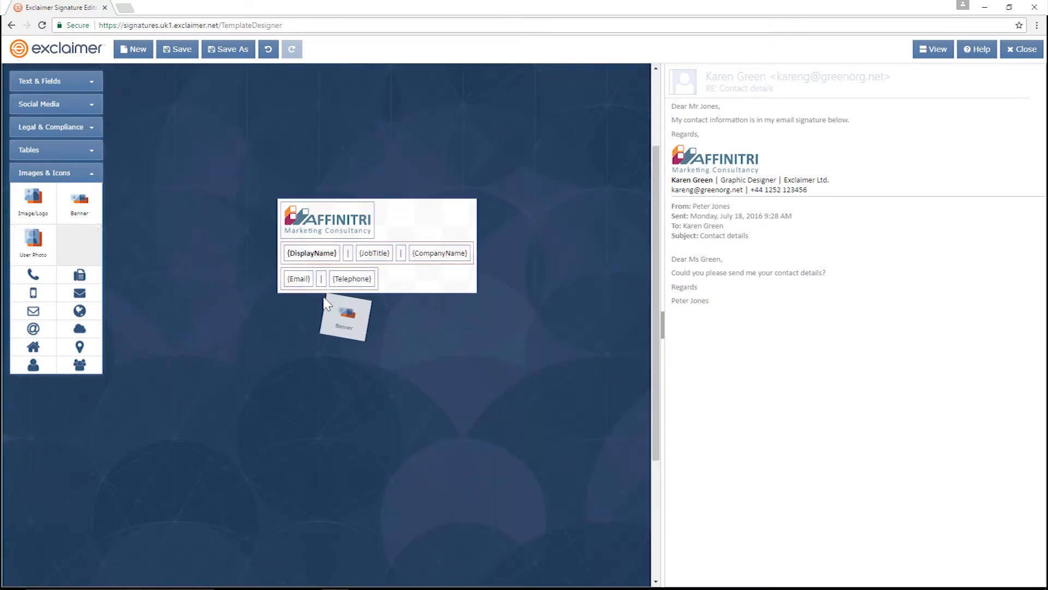
# Add a banner with an uploaded image and 5 px top padding.
pyautogui.click(345, 318)
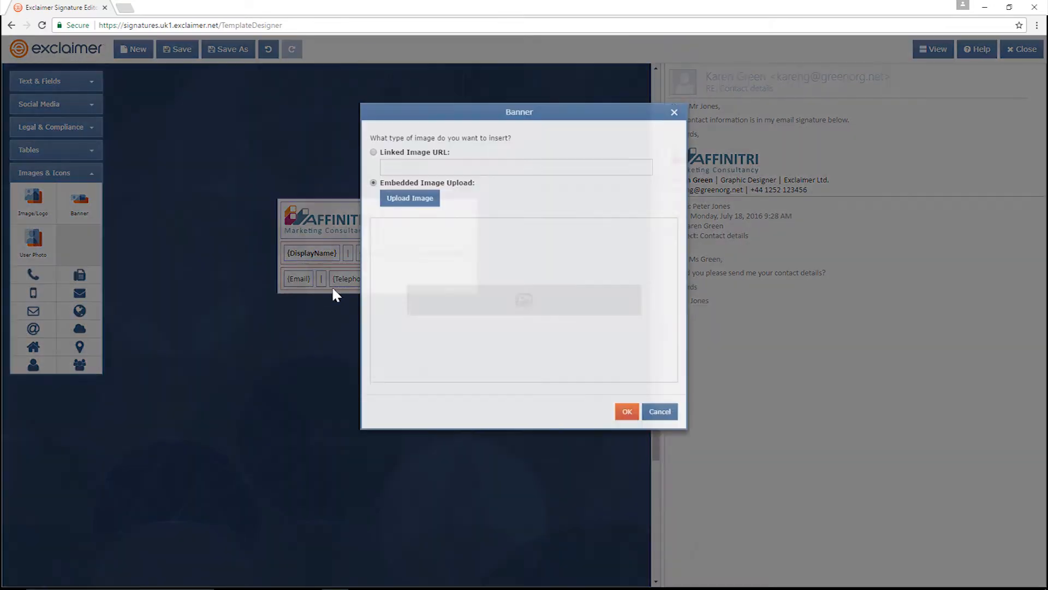
pyautogui.click(410, 197)
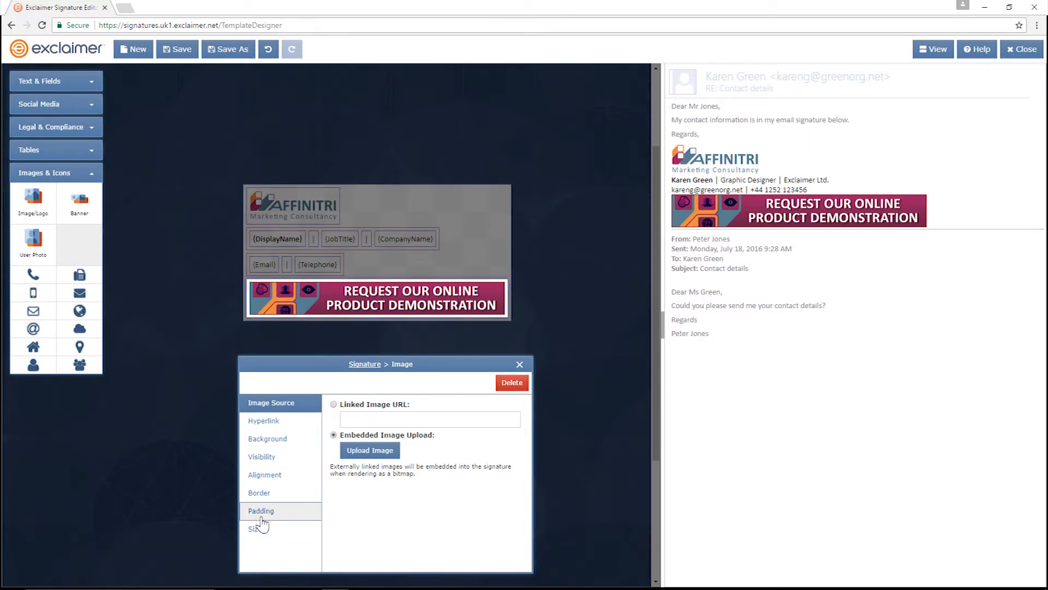
pyautogui.click(261, 511)
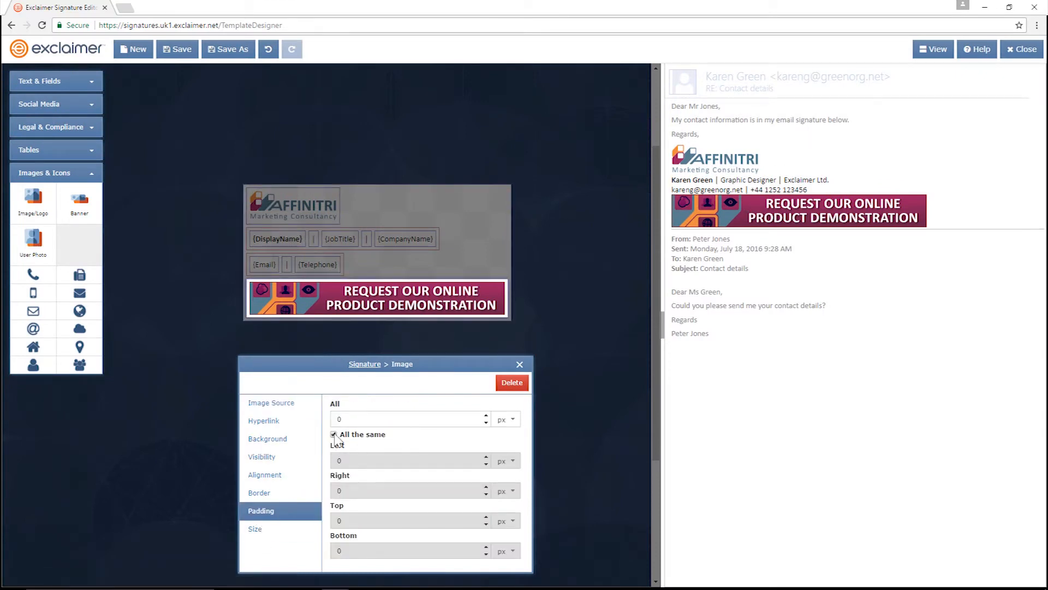
pyautogui.click(334, 434)
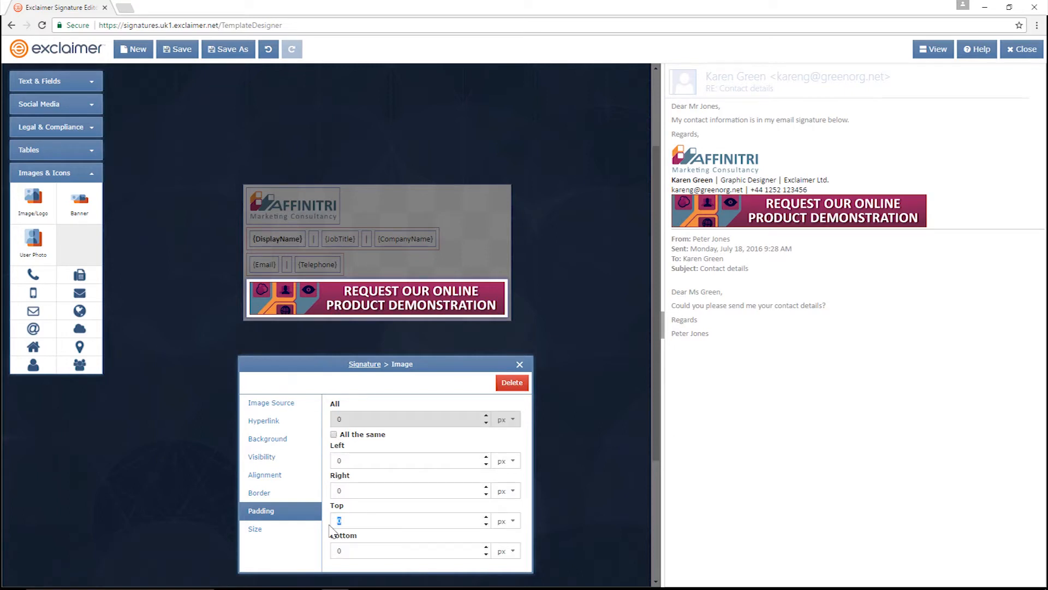
pyautogui.write('5')
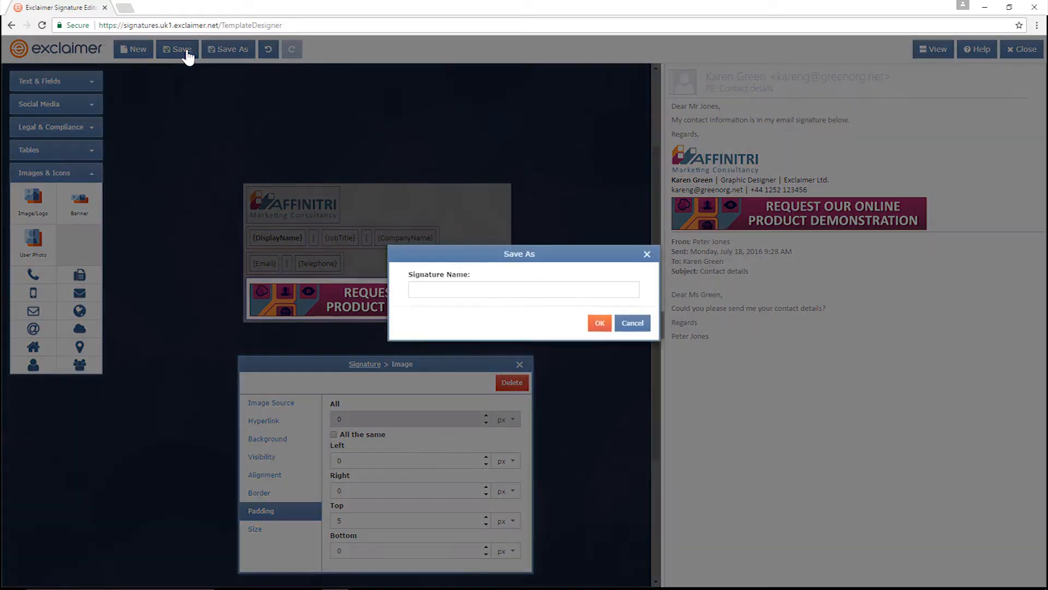
# Name the signature 'Affinitri Test' and confirm the save.
pyautogui.write('A')
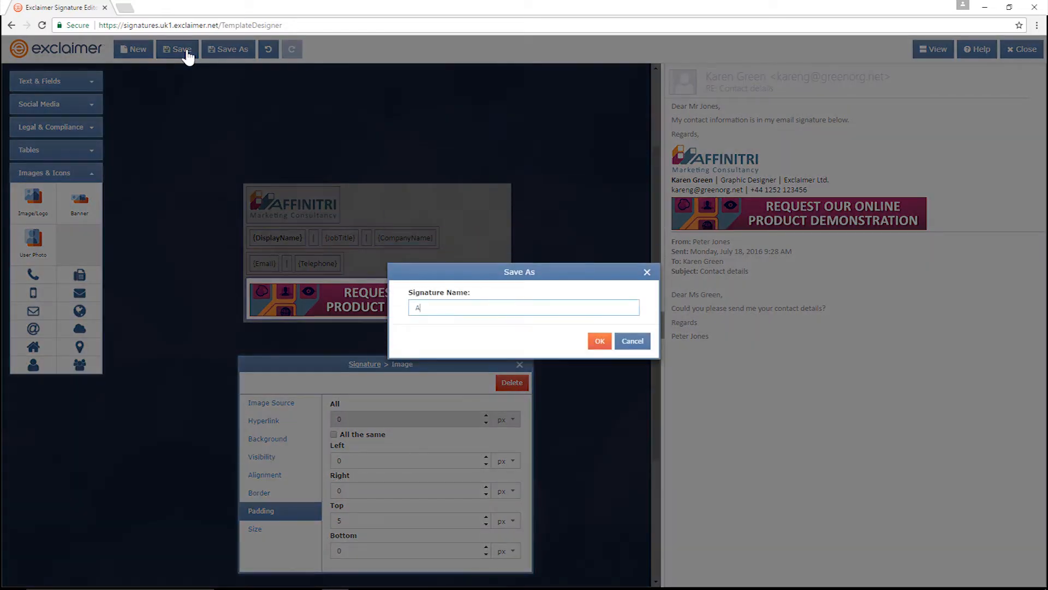
pyautogui.write('Affinitri Tes')
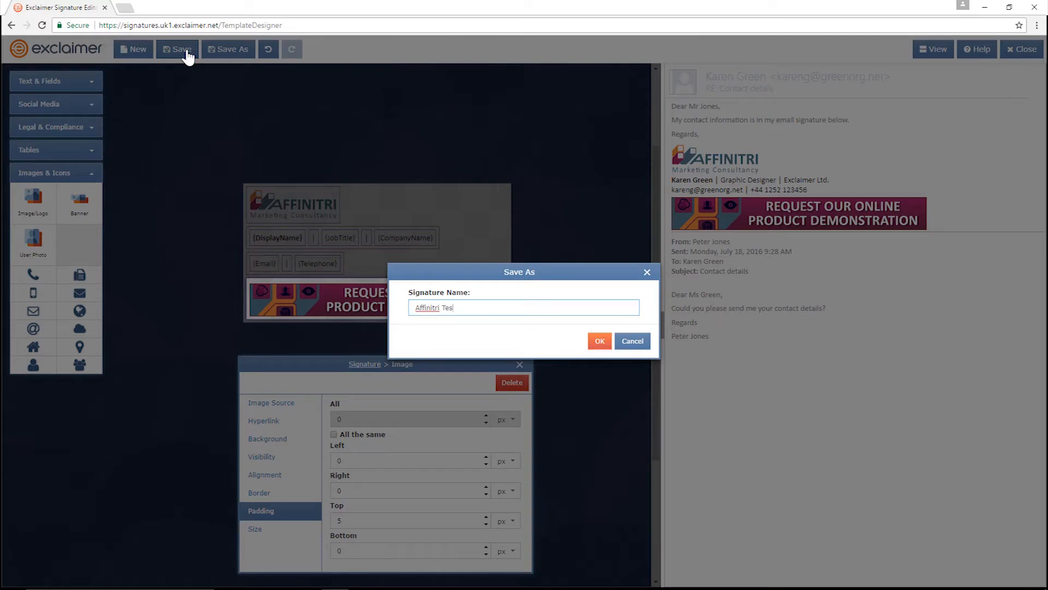
pyautogui.write('t')
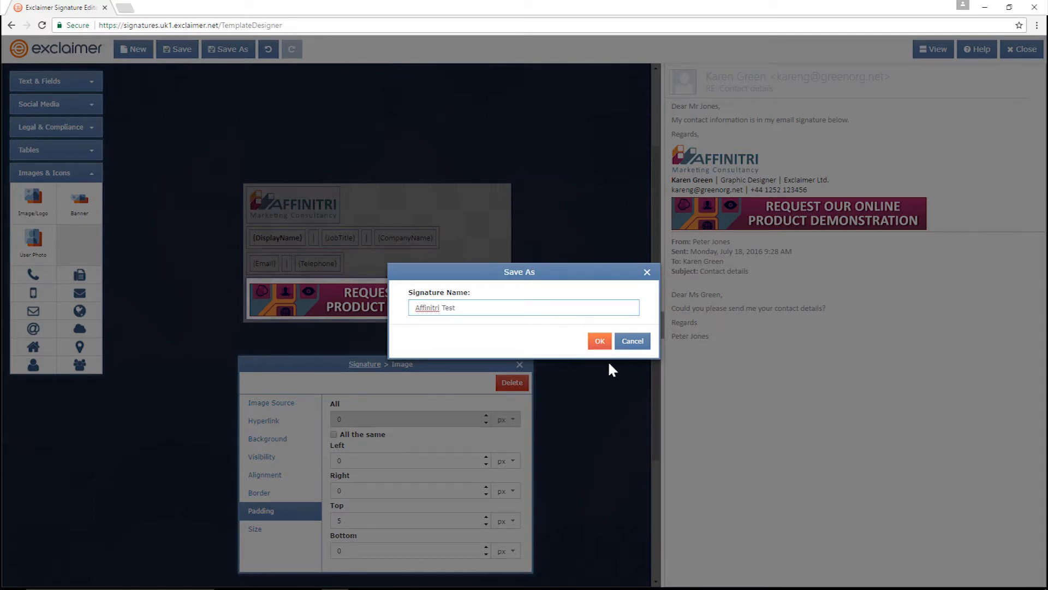
pyautogui.click(599, 341)
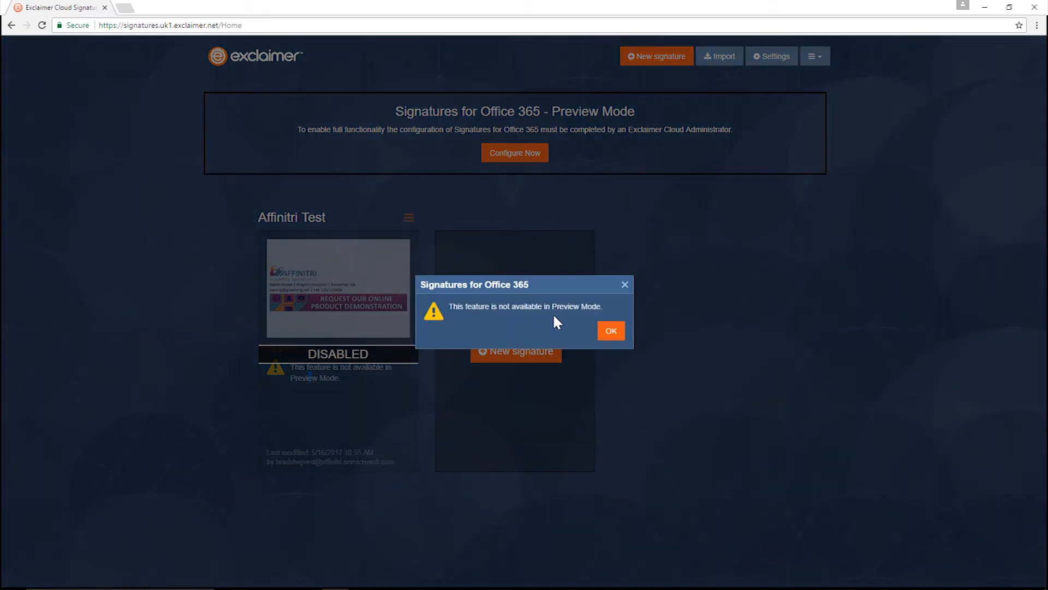
# Dismiss the 'not available in Preview Mode' warning.
pyautogui.click(609, 331)
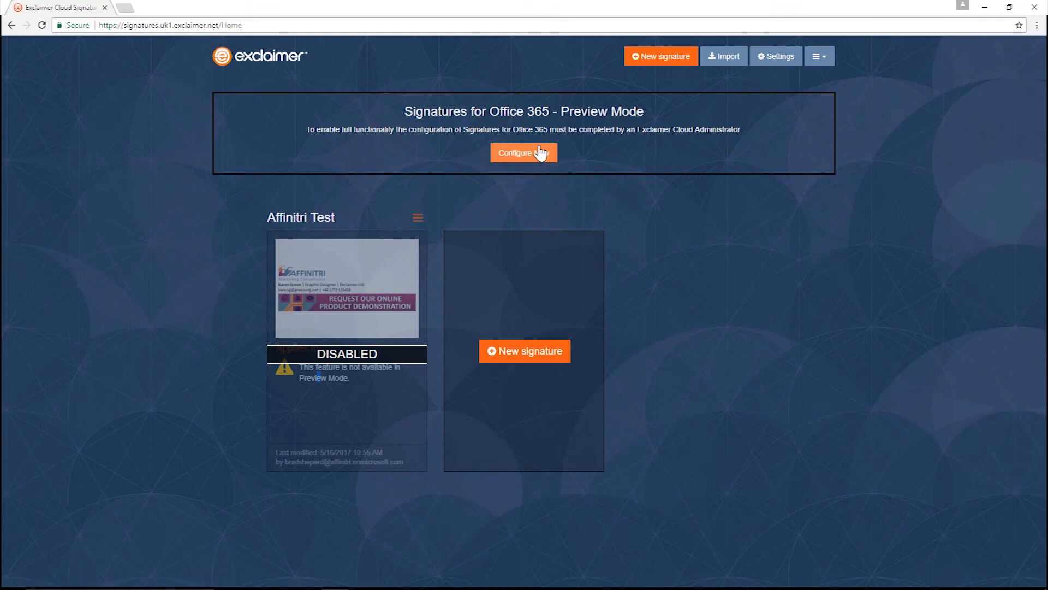
# Begin full service configuration and enter affinitri.onmicrosoft.com as the Office 365 domain.
pyautogui.click(524, 152)
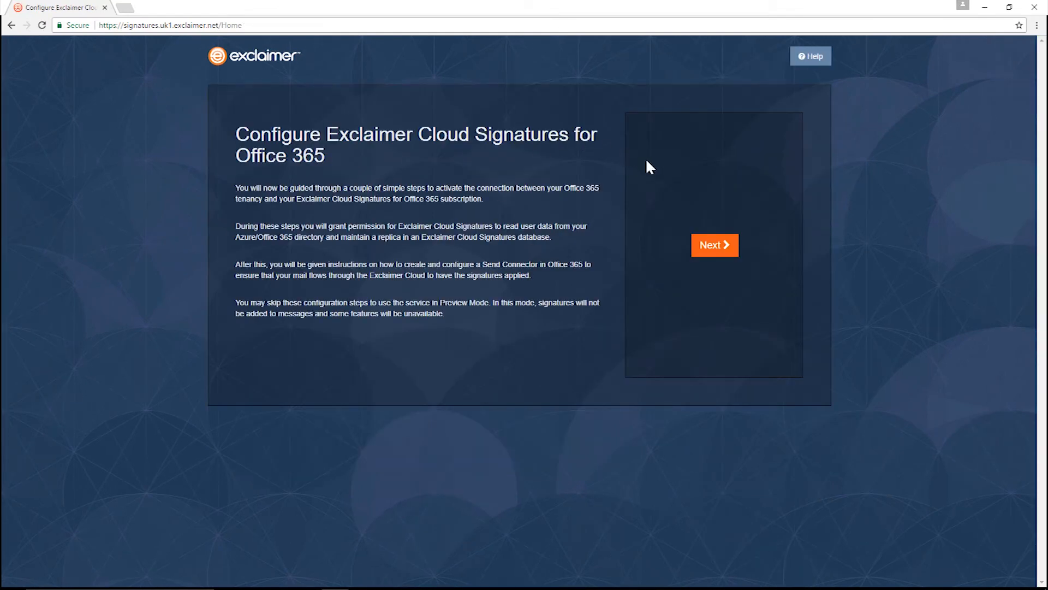
pyautogui.moveTo(714, 247)
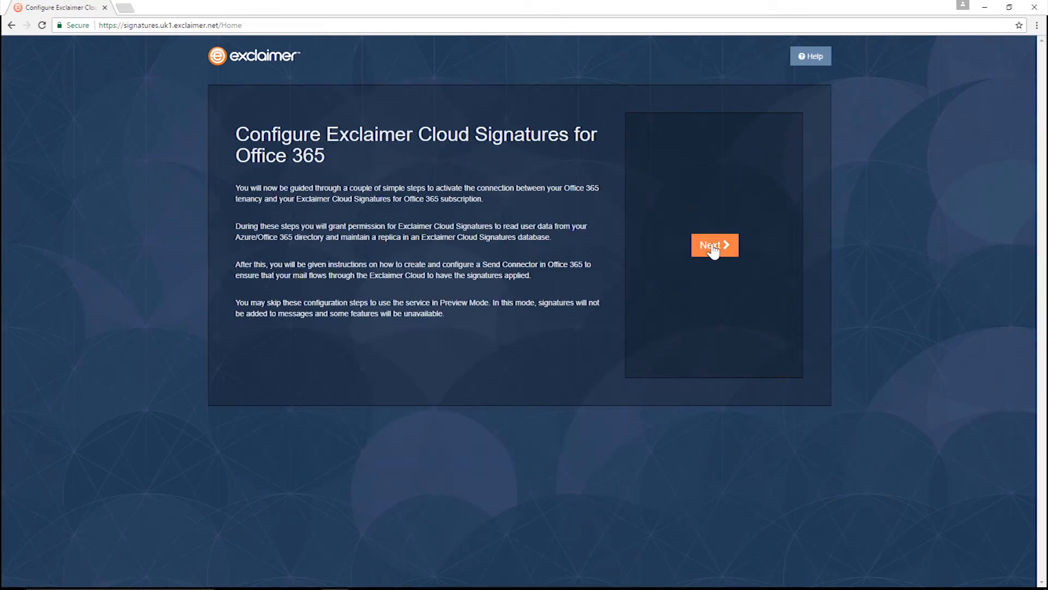
pyautogui.click(714, 244)
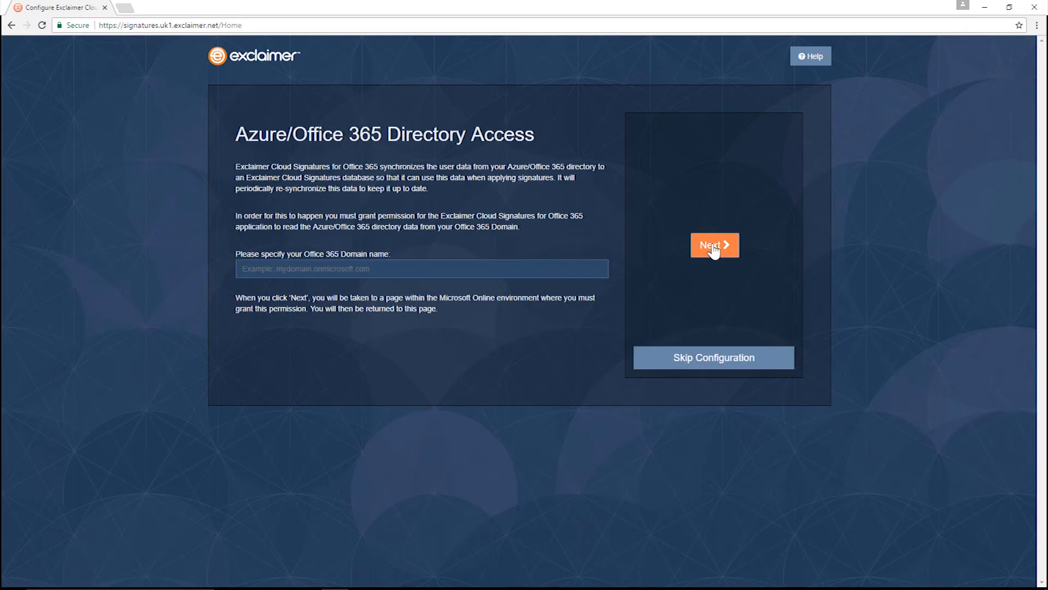
pyautogui.doubleClick(324, 254)
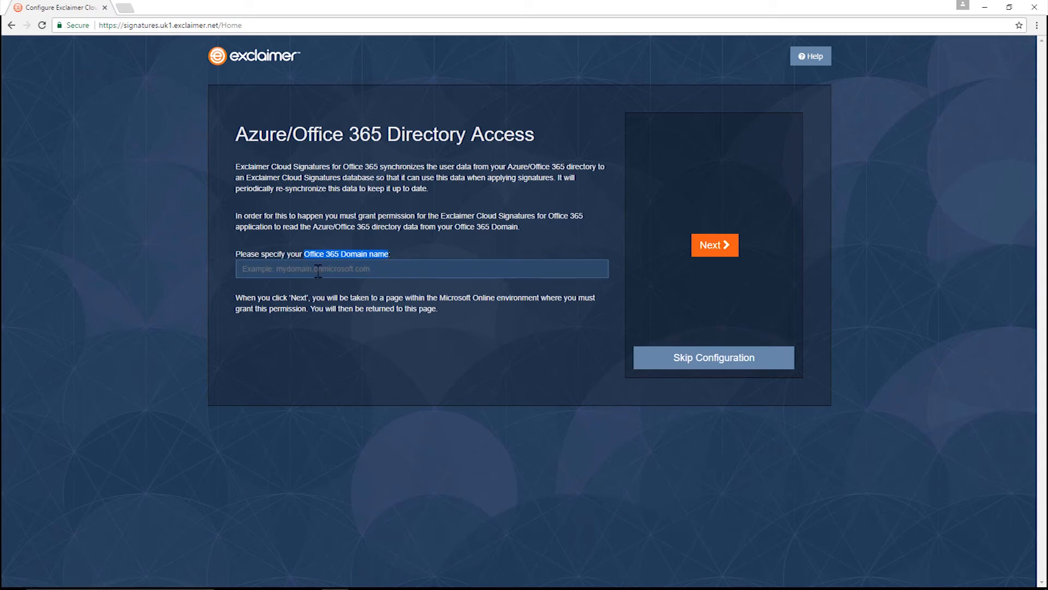
pyautogui.click(420, 268)
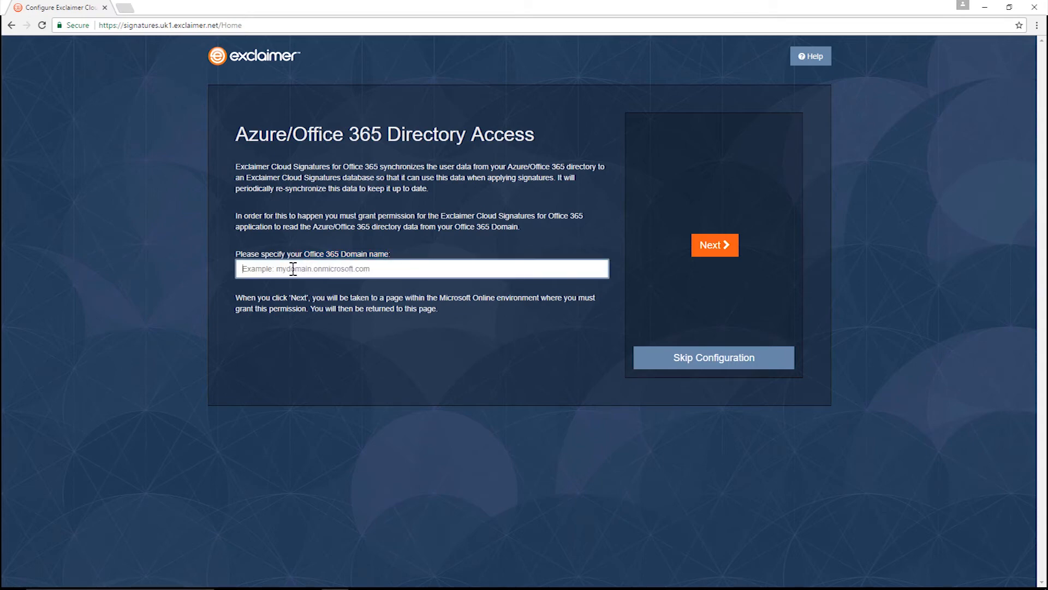
pyautogui.write('affinitri')
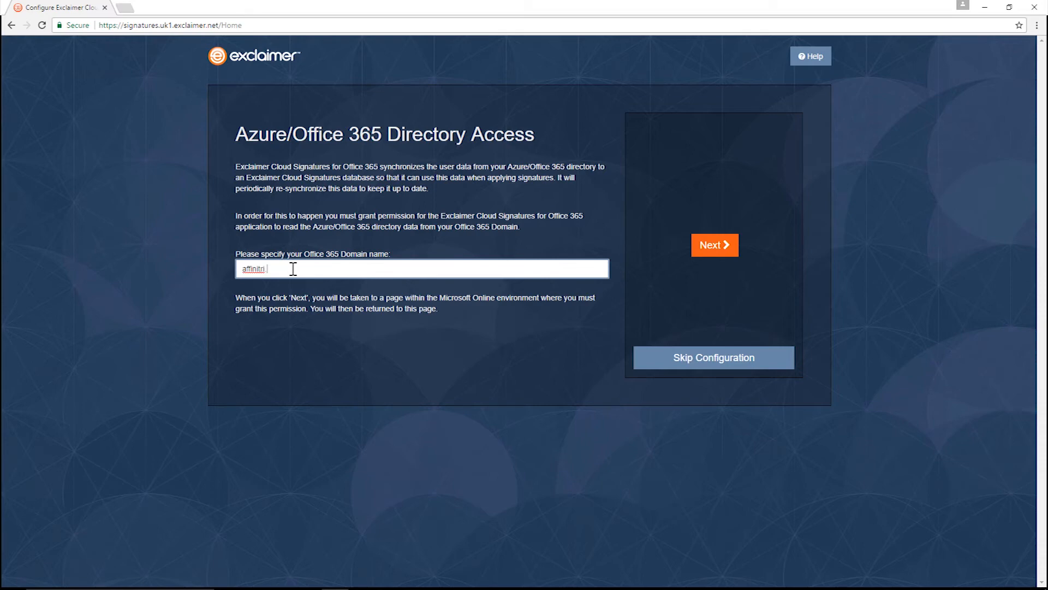
pyautogui.write('.onmicrosof')
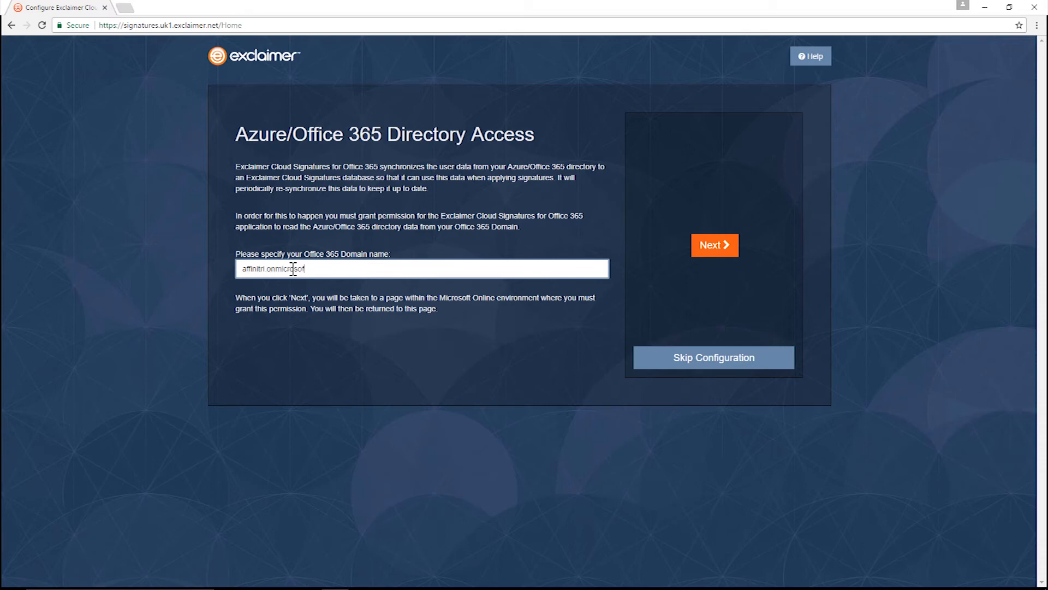
pyautogui.write('t.com')
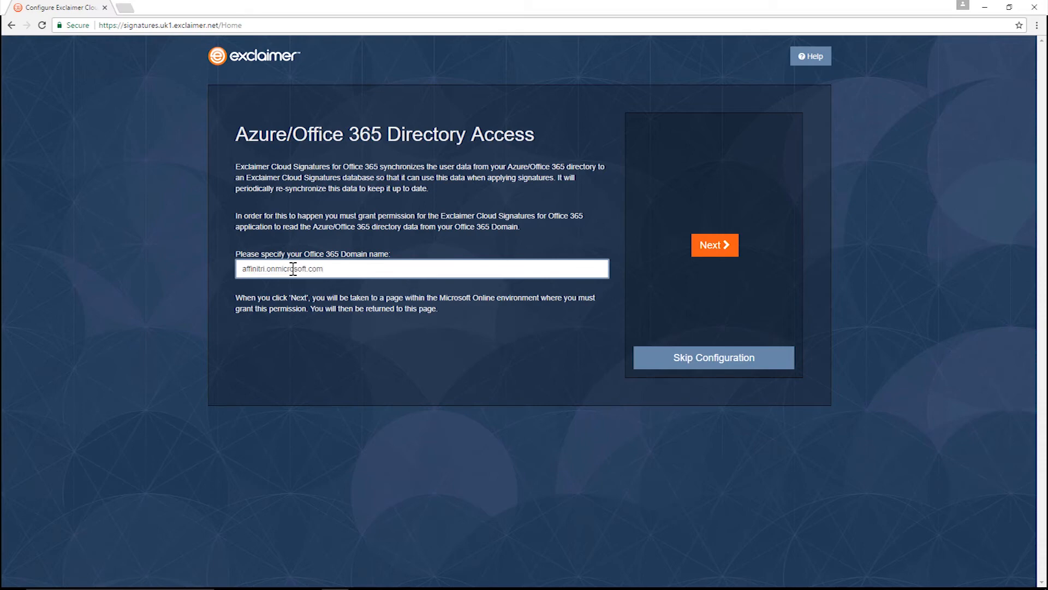
pyautogui.click(421, 268)
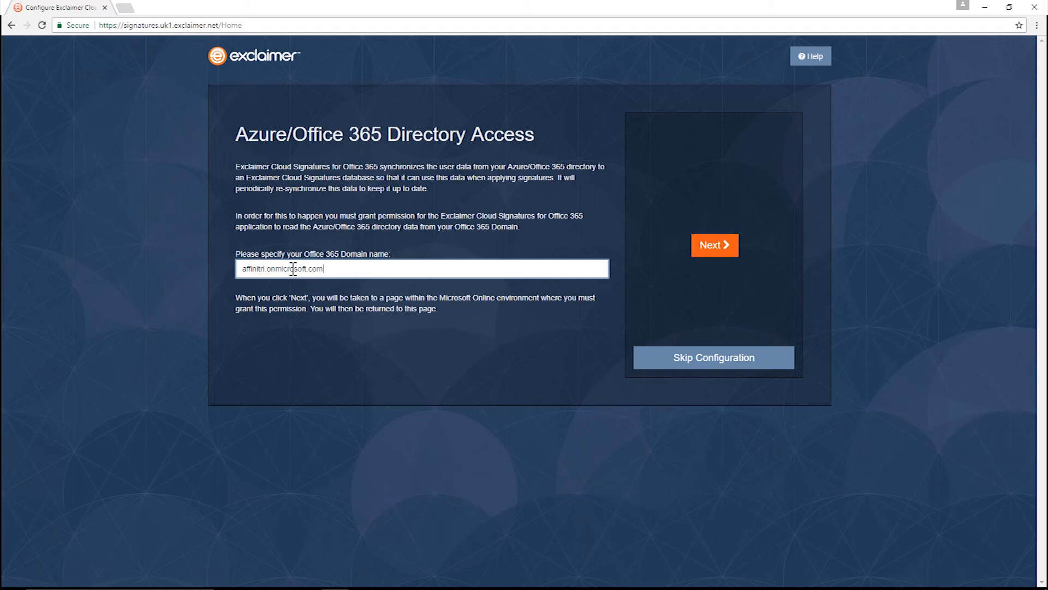
pyautogui.moveTo(723, 256)
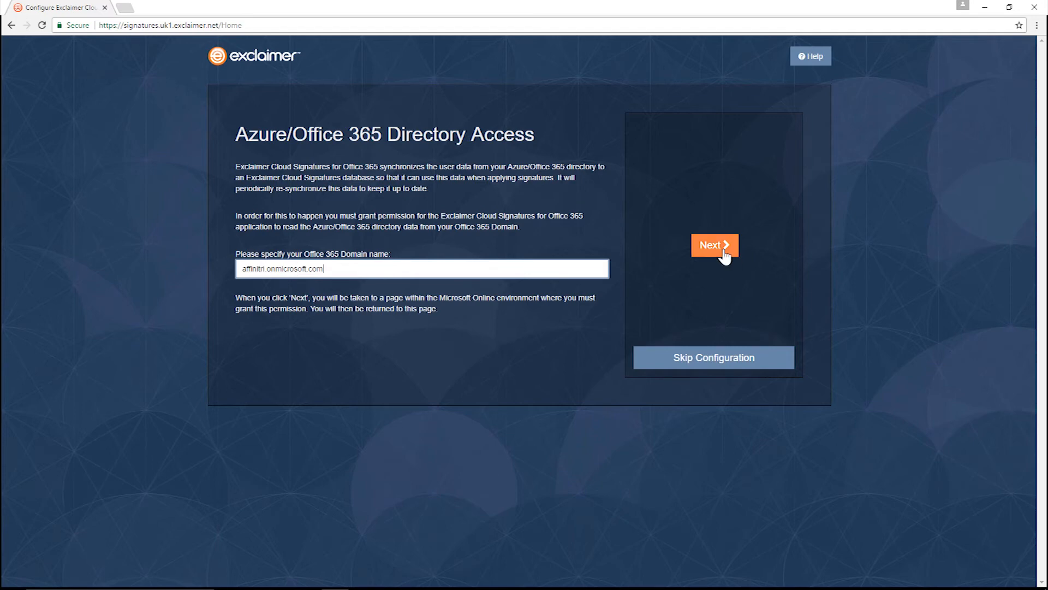
# Sign in with the existing admin account and accept the directory read permissions.
pyautogui.click(713, 244)
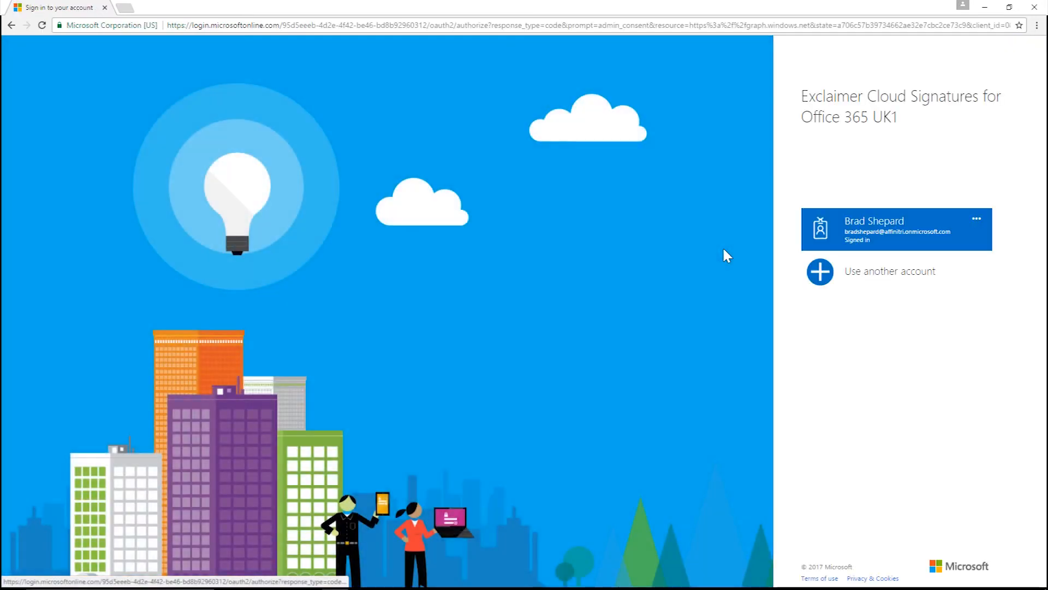
pyautogui.click(882, 227)
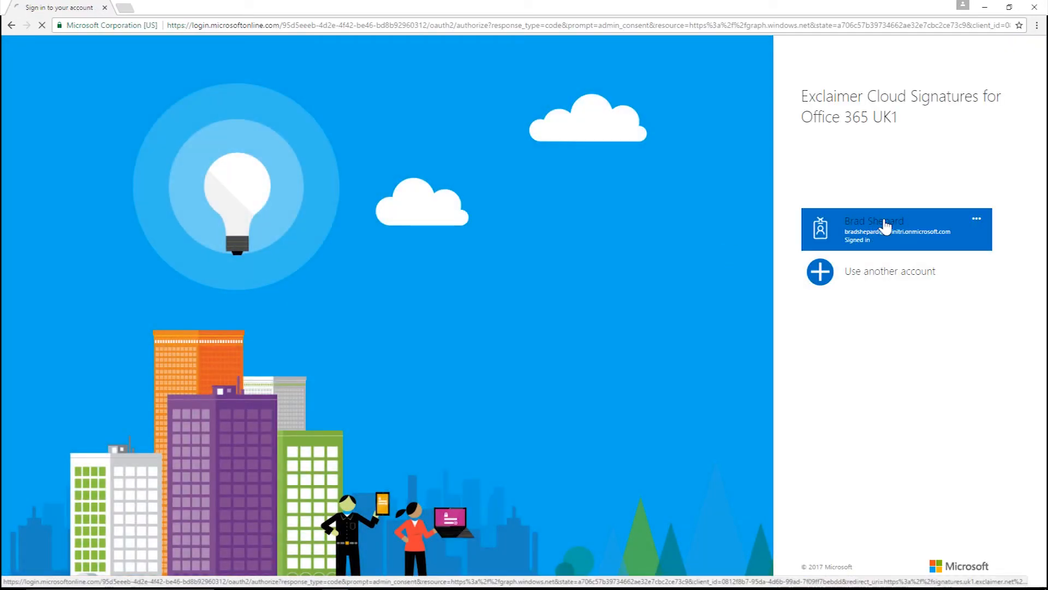
pyautogui.click(882, 229)
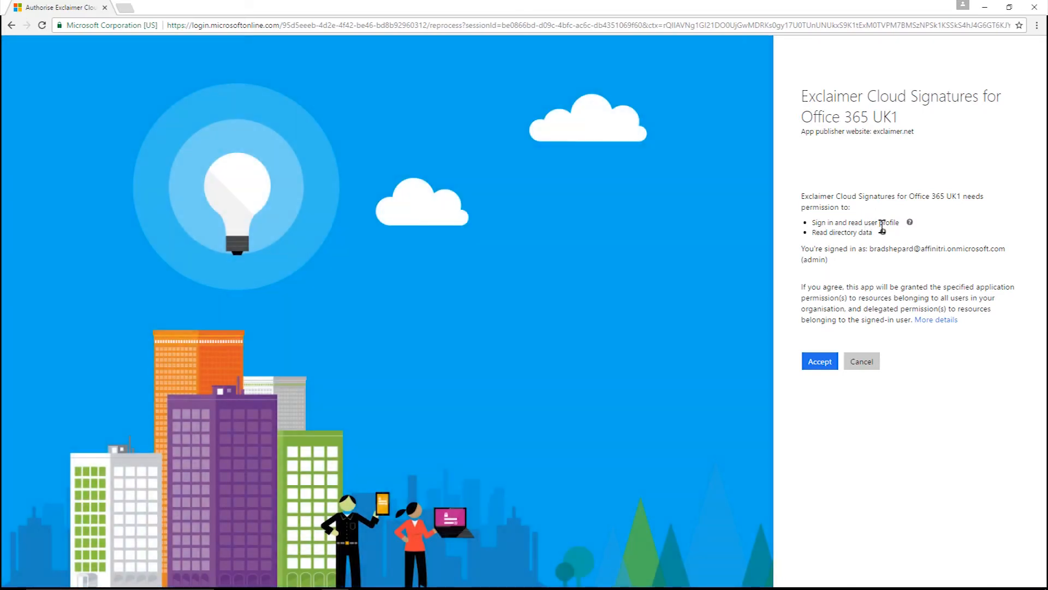
pyautogui.moveTo(863, 233)
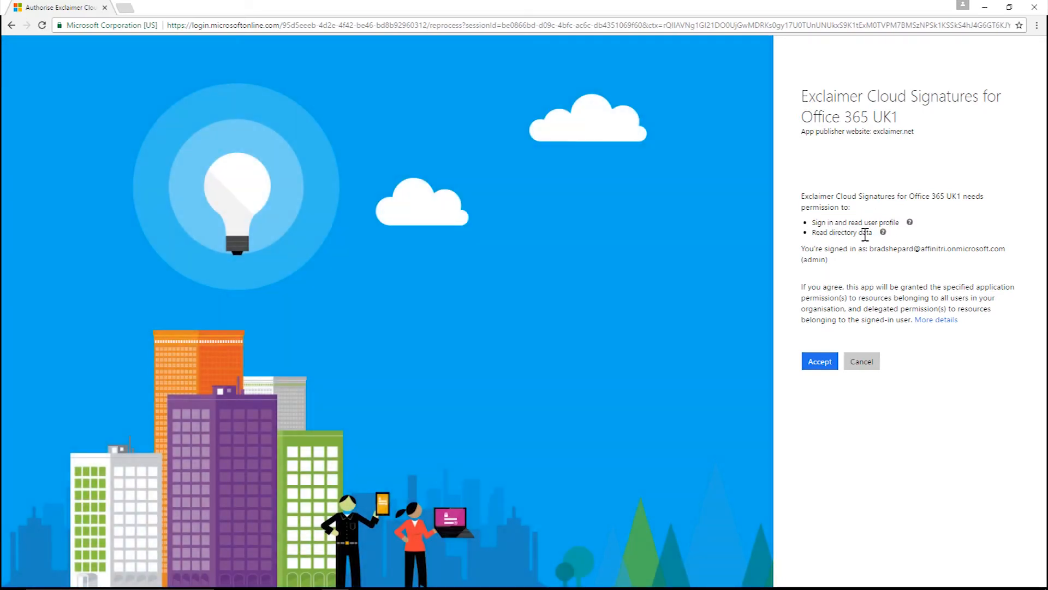
pyautogui.click(819, 361)
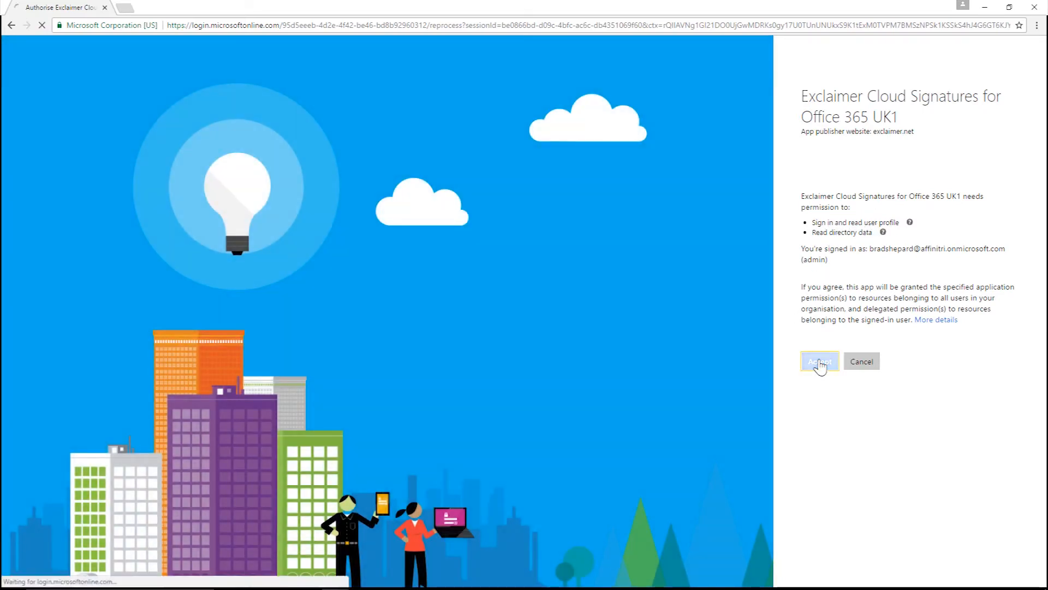
pyautogui.click(819, 361)
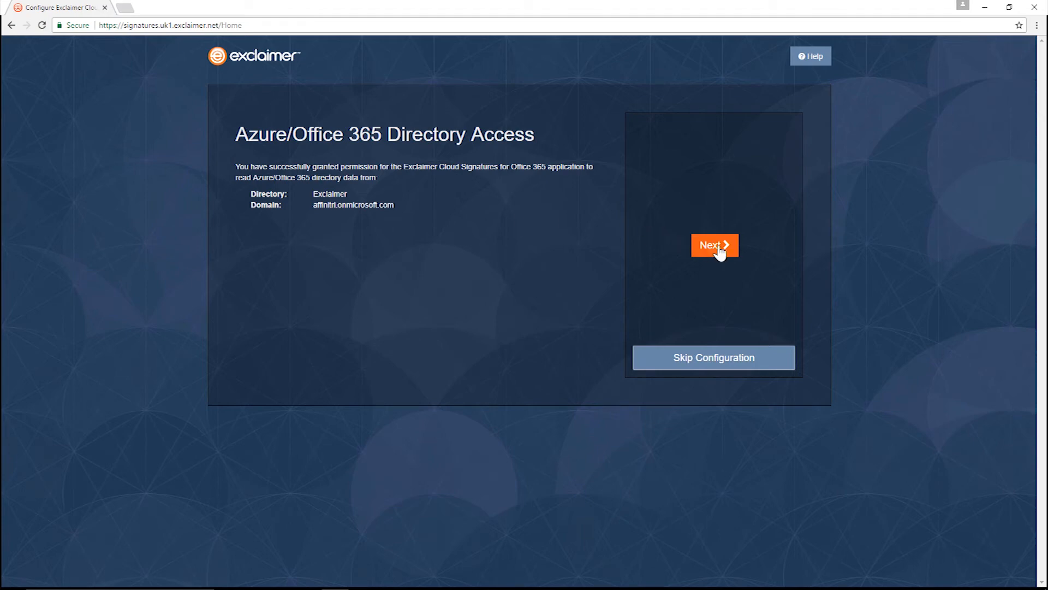
# Launch the Office 365 connector setup and submit the administrator credentials.
pyautogui.click(714, 244)
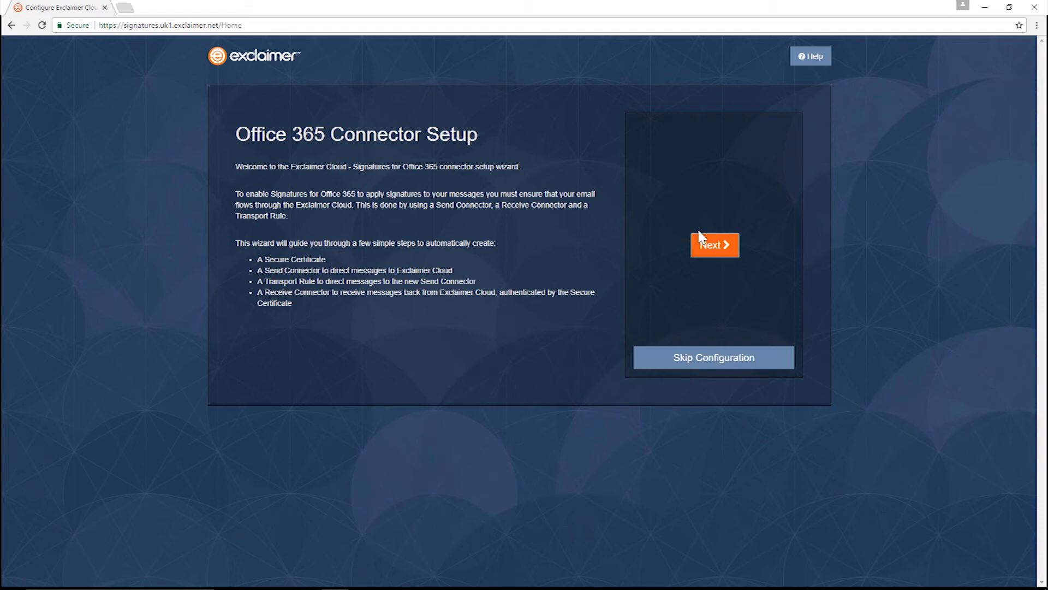
pyautogui.click(714, 245)
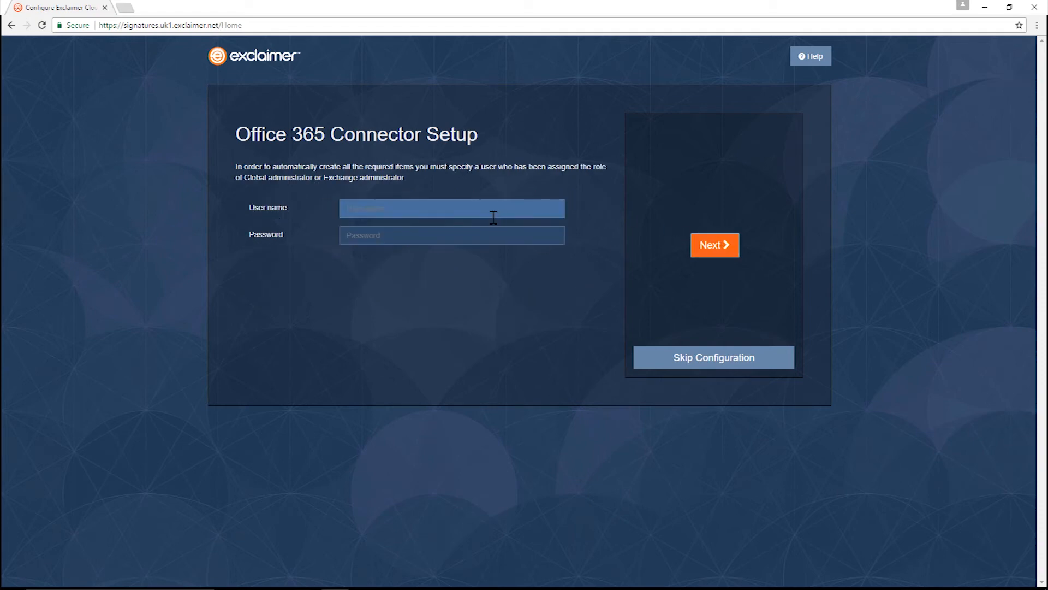
pyautogui.write('bra')
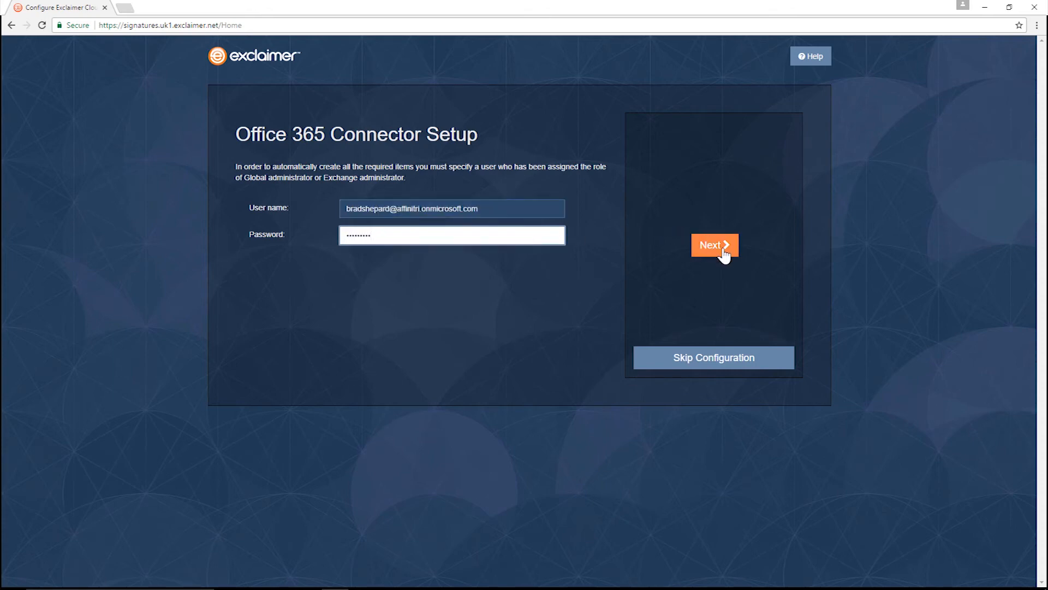
pyautogui.click(714, 245)
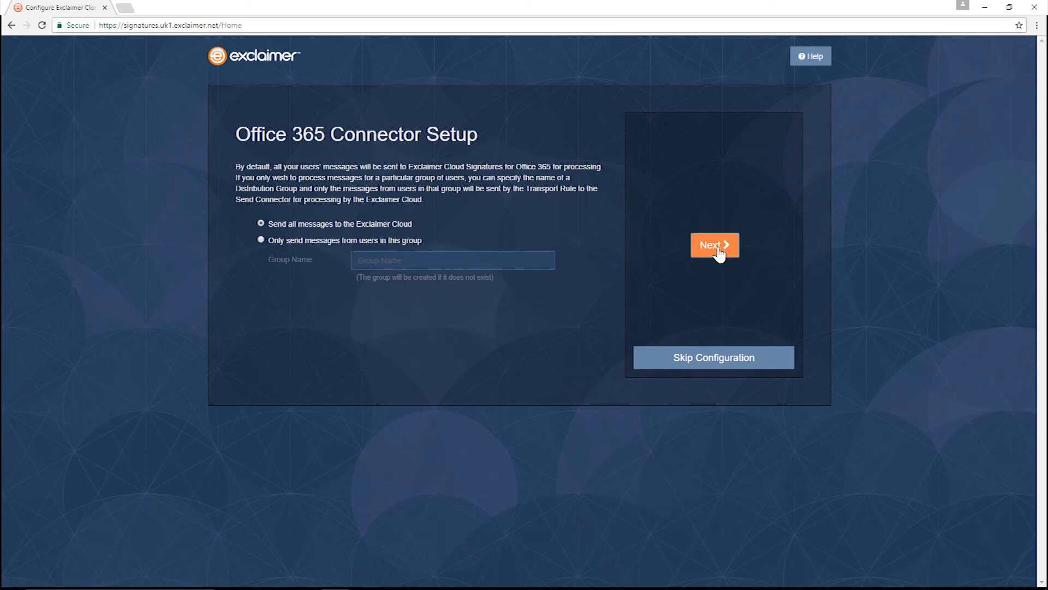
pyautogui.moveTo(343, 231)
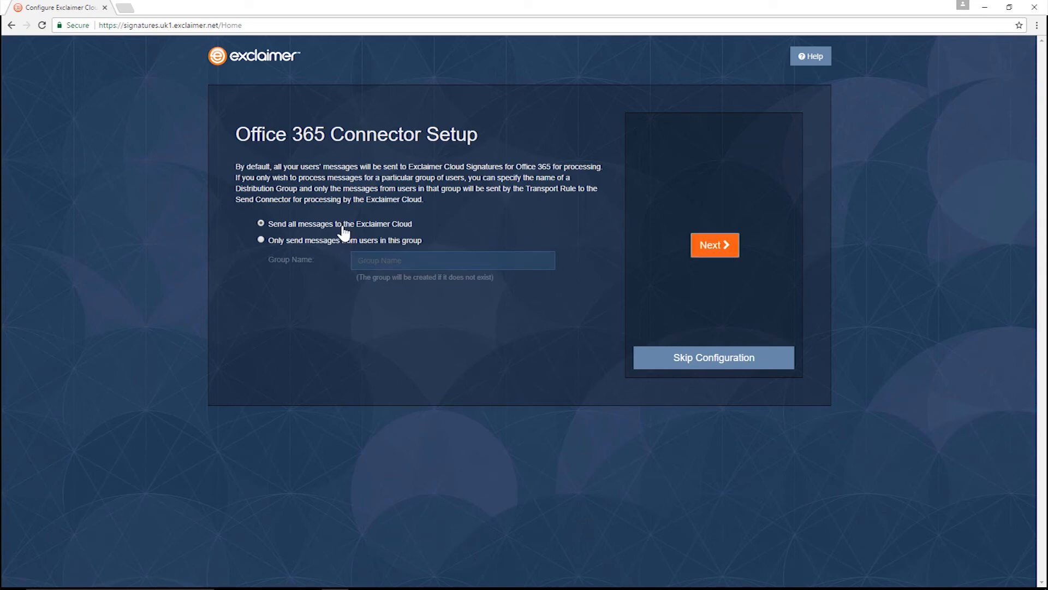
pyautogui.moveTo(304, 249)
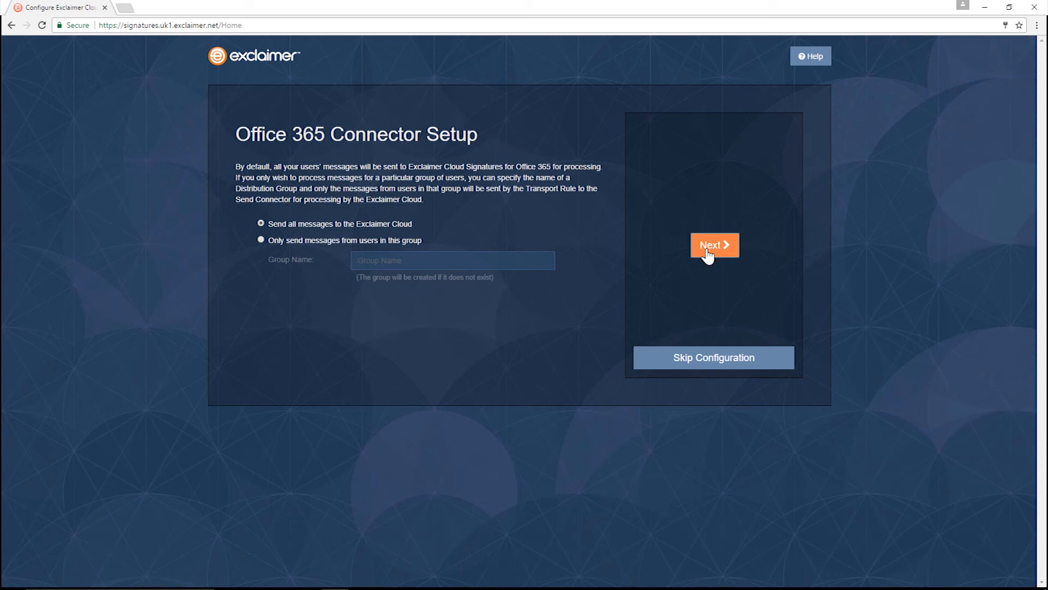
# Create connectors routing all messages via Exclaimer Cloud, then continue after synchronization.
pyautogui.click(713, 245)
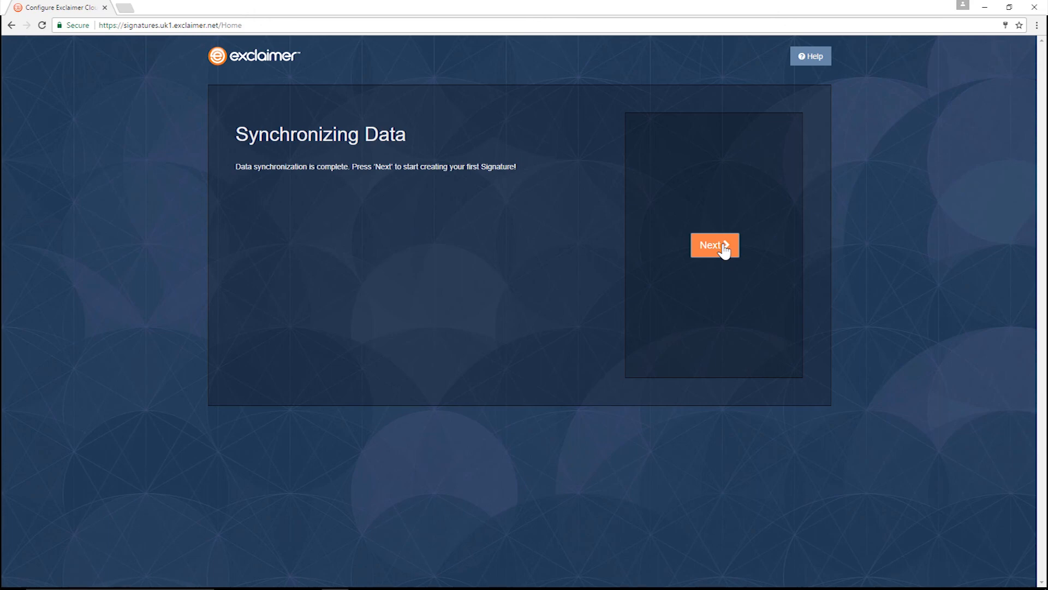
pyautogui.click(714, 244)
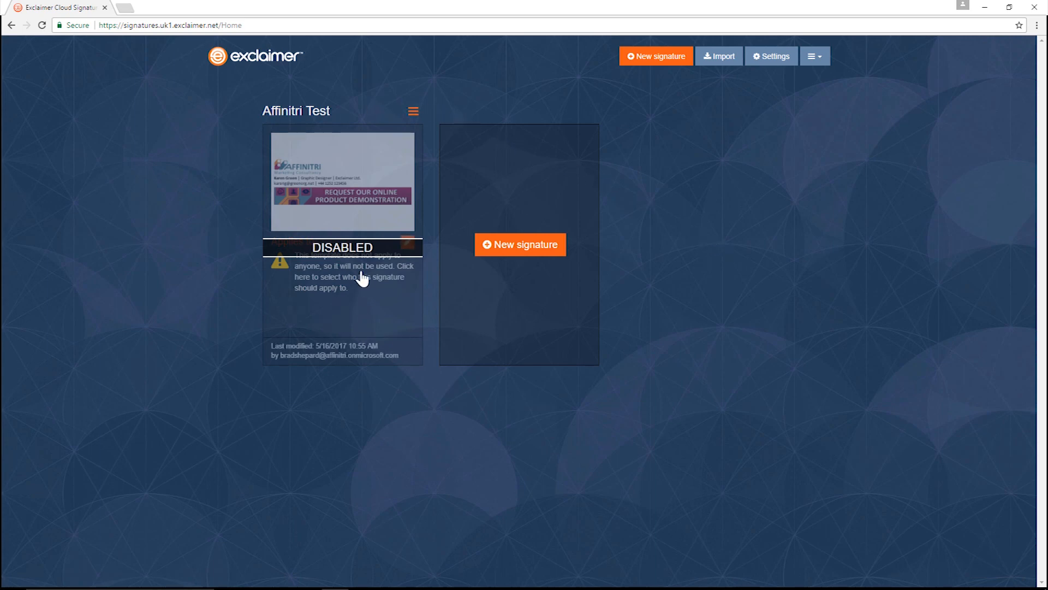
pyautogui.click(342, 276)
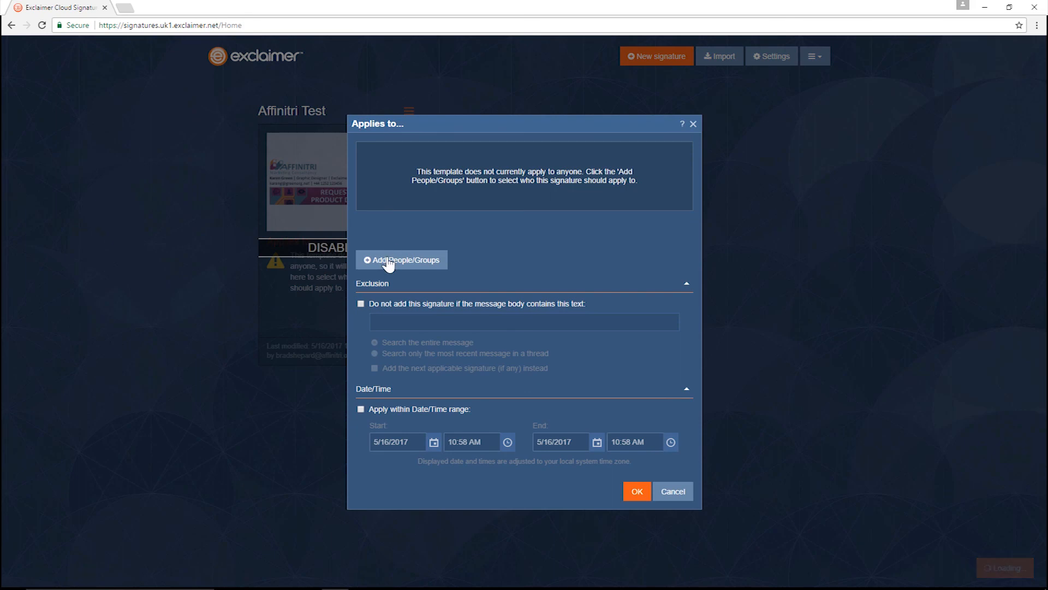
pyautogui.click(401, 259)
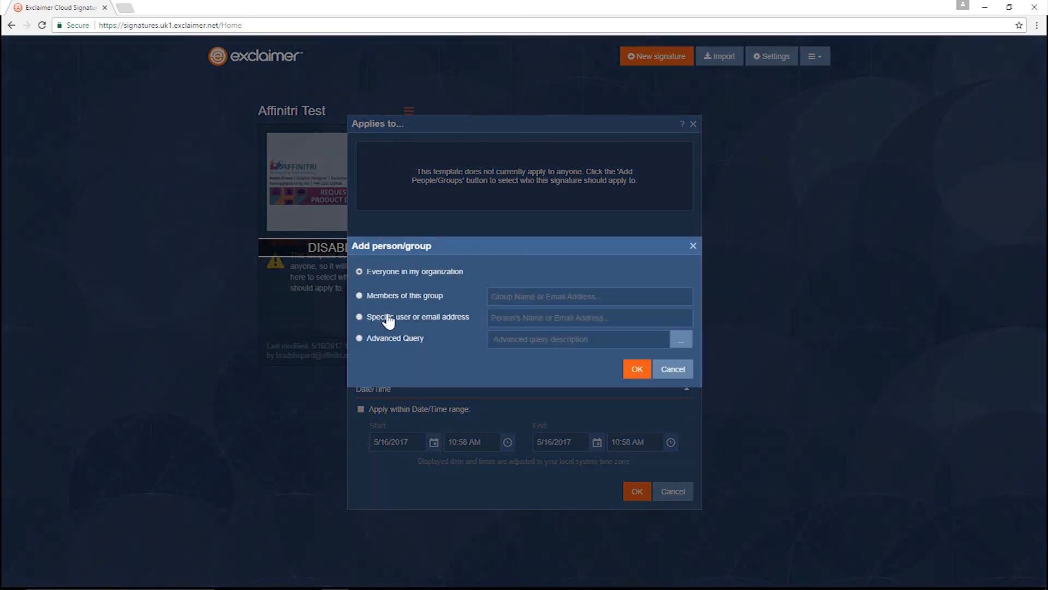
pyautogui.click(360, 316)
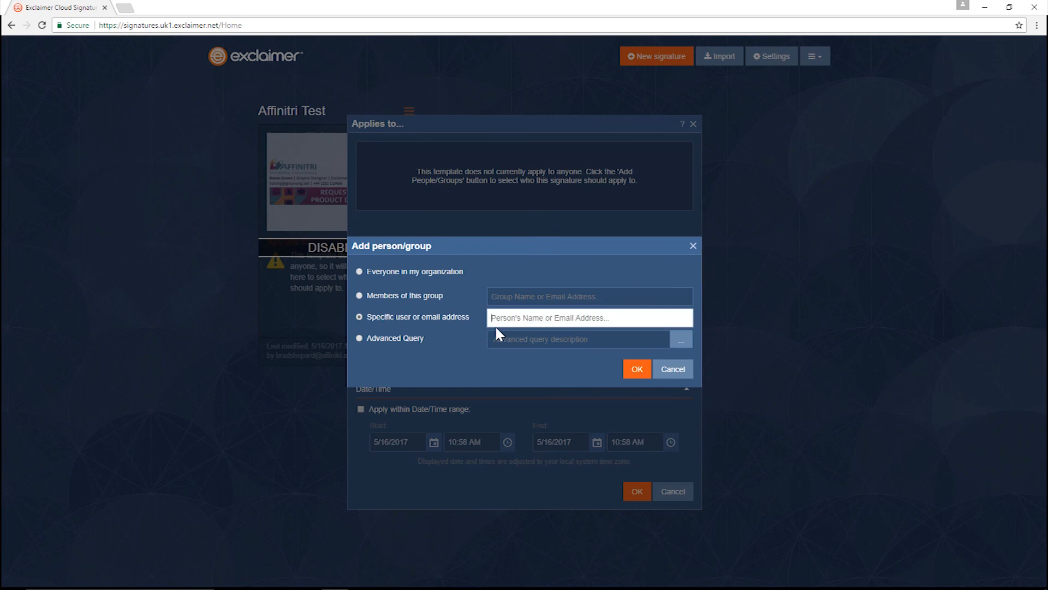
pyautogui.write('brad')
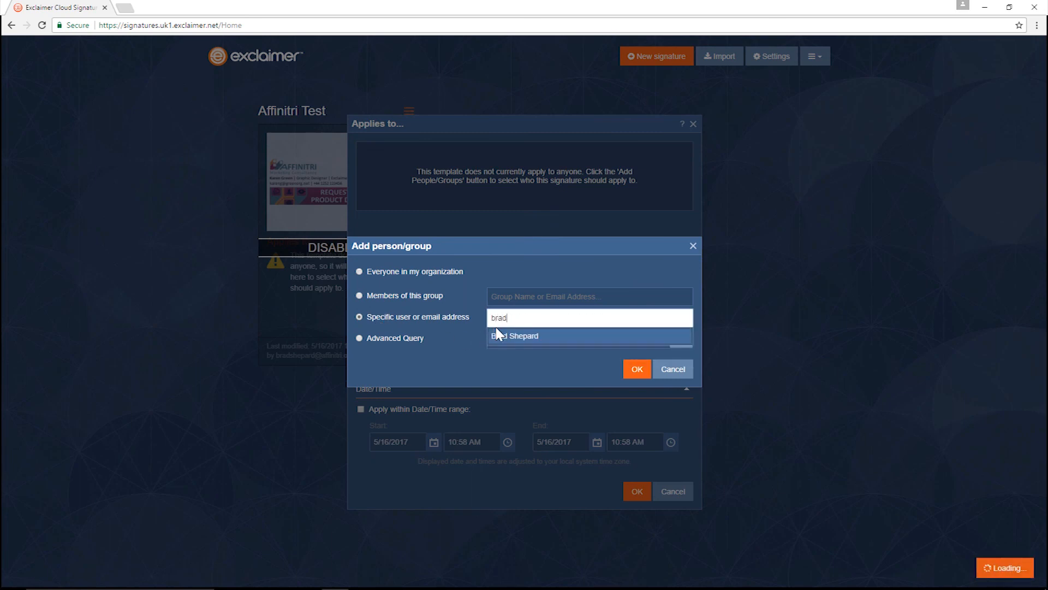
pyautogui.click(515, 336)
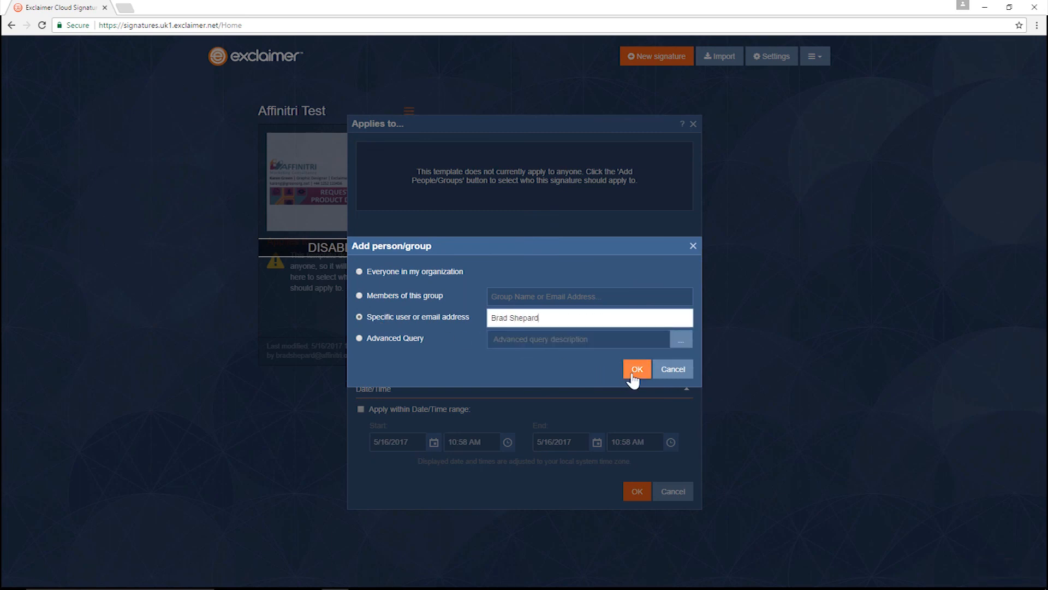
pyautogui.click(636, 368)
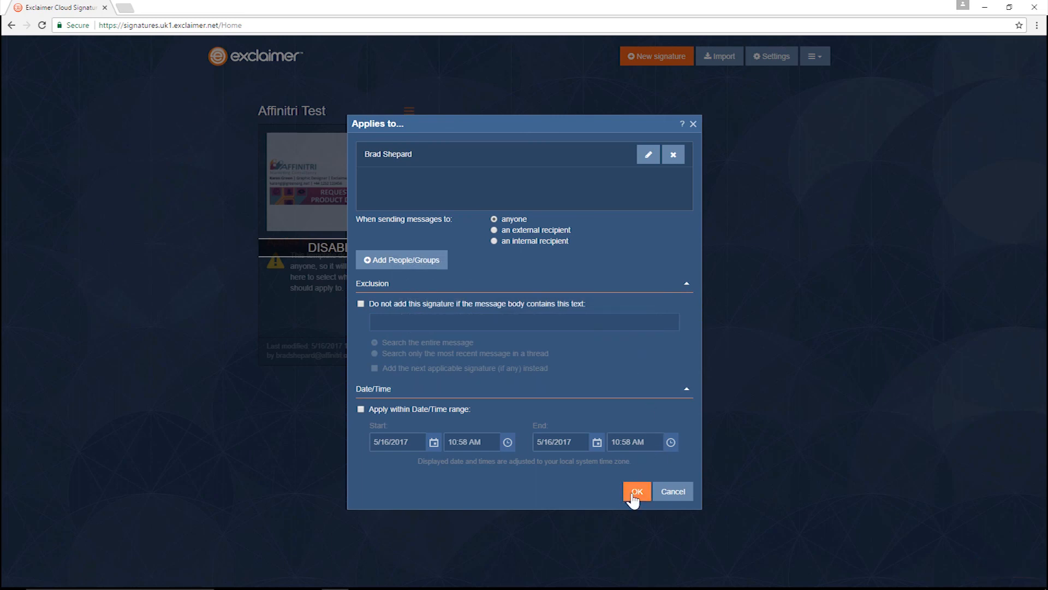
pyautogui.click(636, 491)
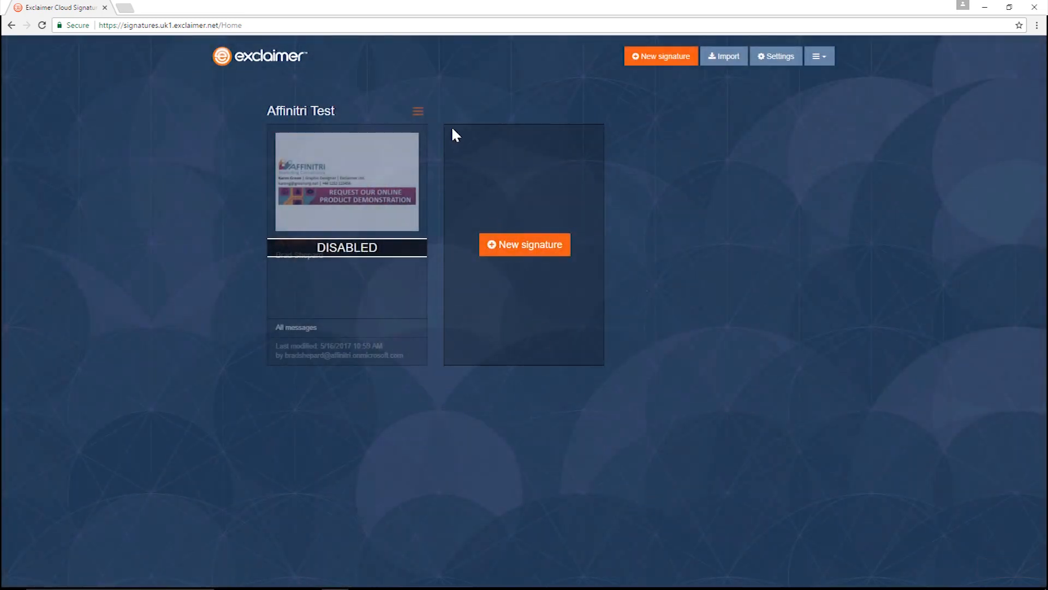